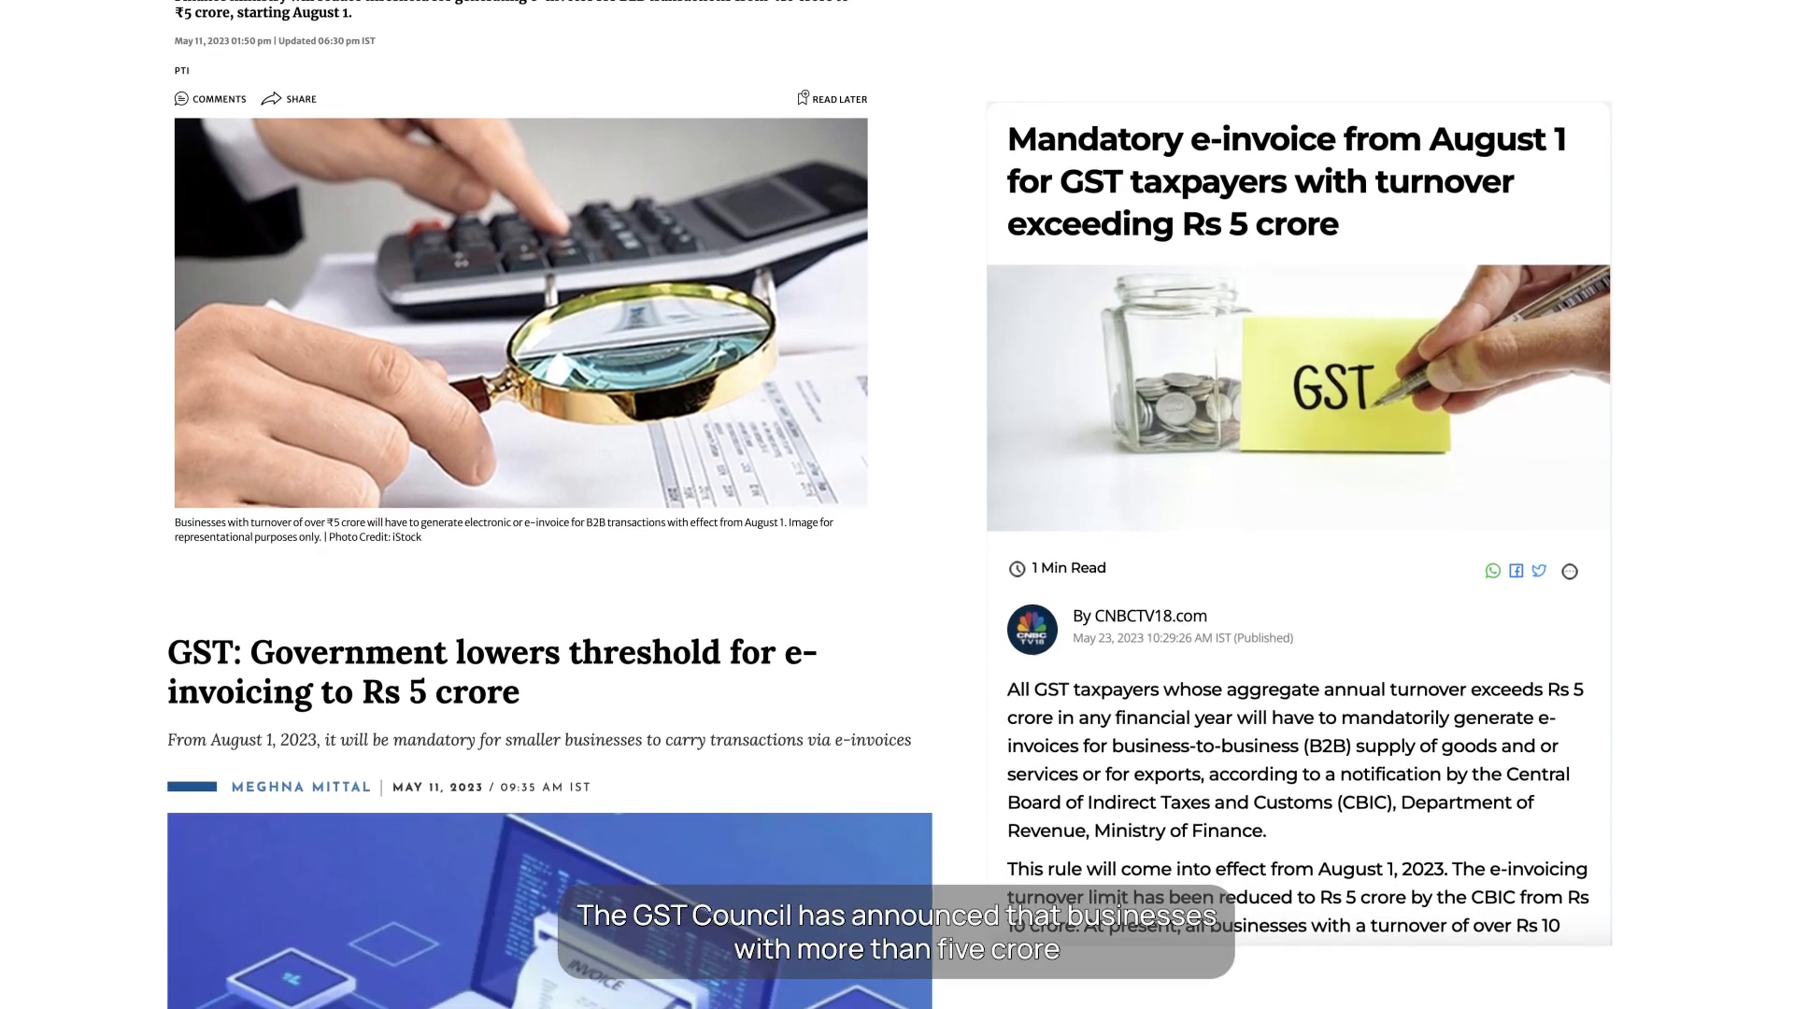
# Locate and display invoice A000235 from TXY Consultancy to REF Developers Pvt. Ltd.
pyautogui.scroll(-3)
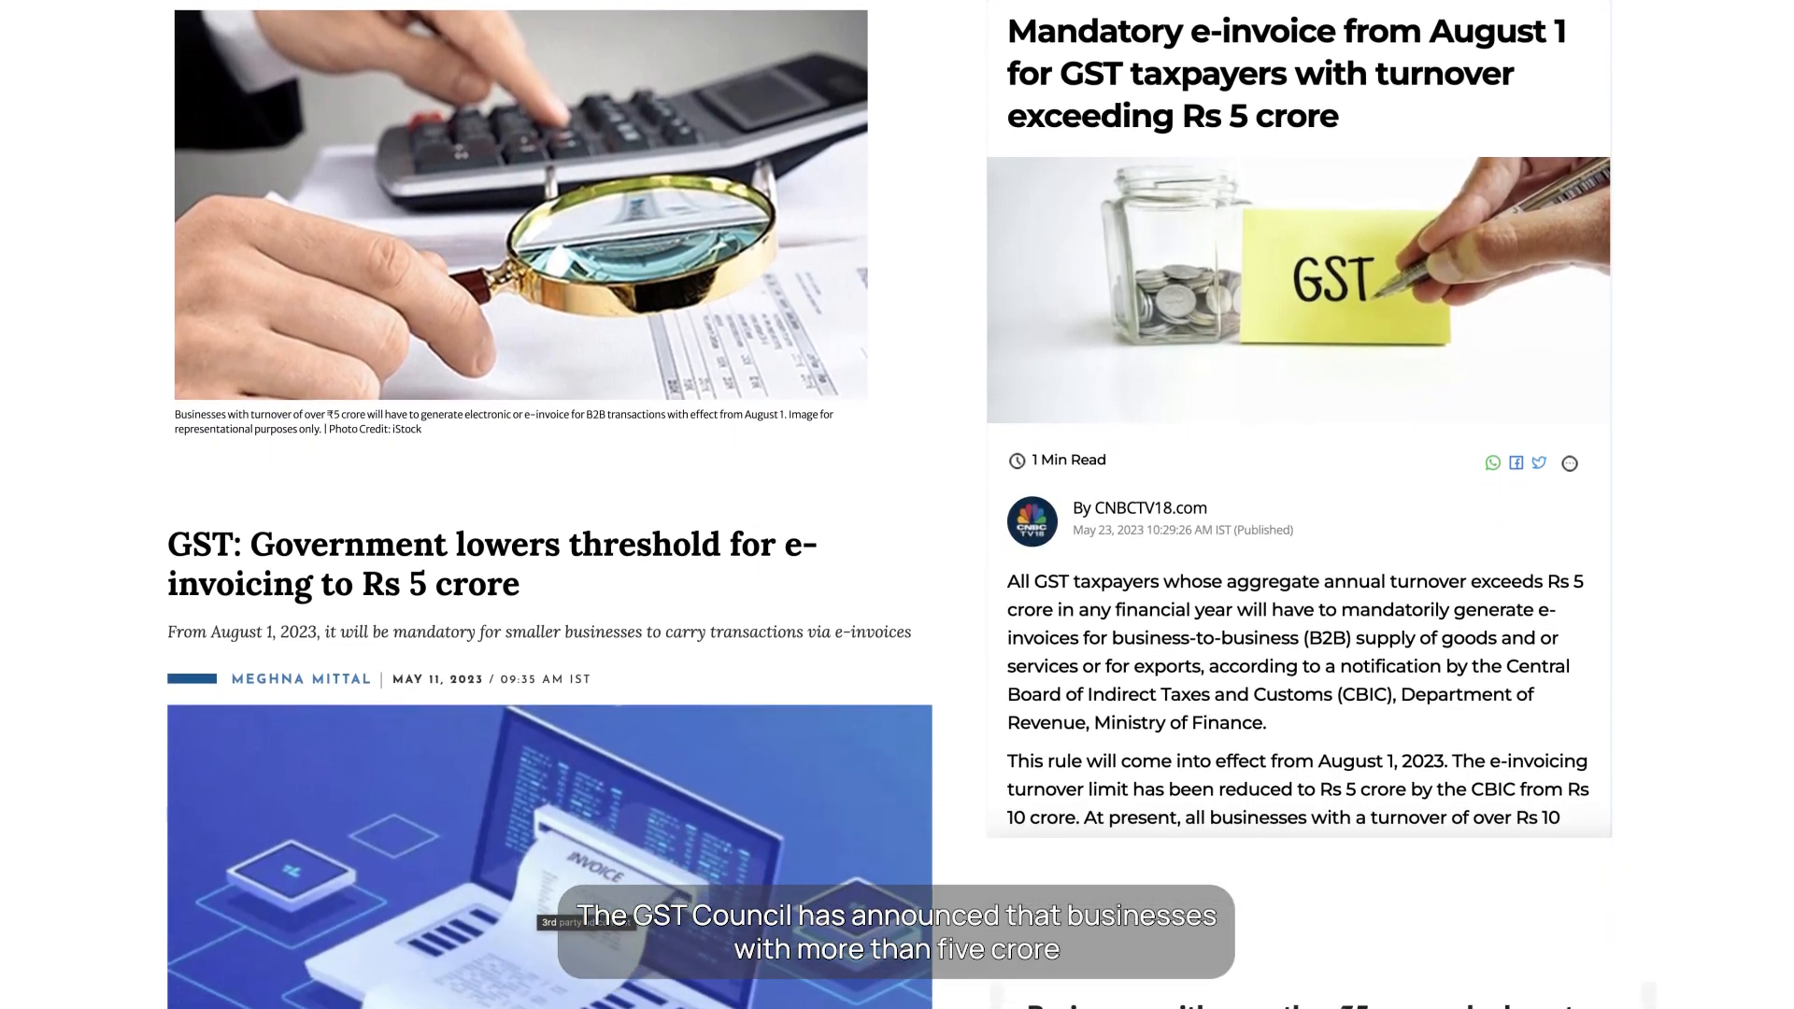
pyautogui.scroll(-3)
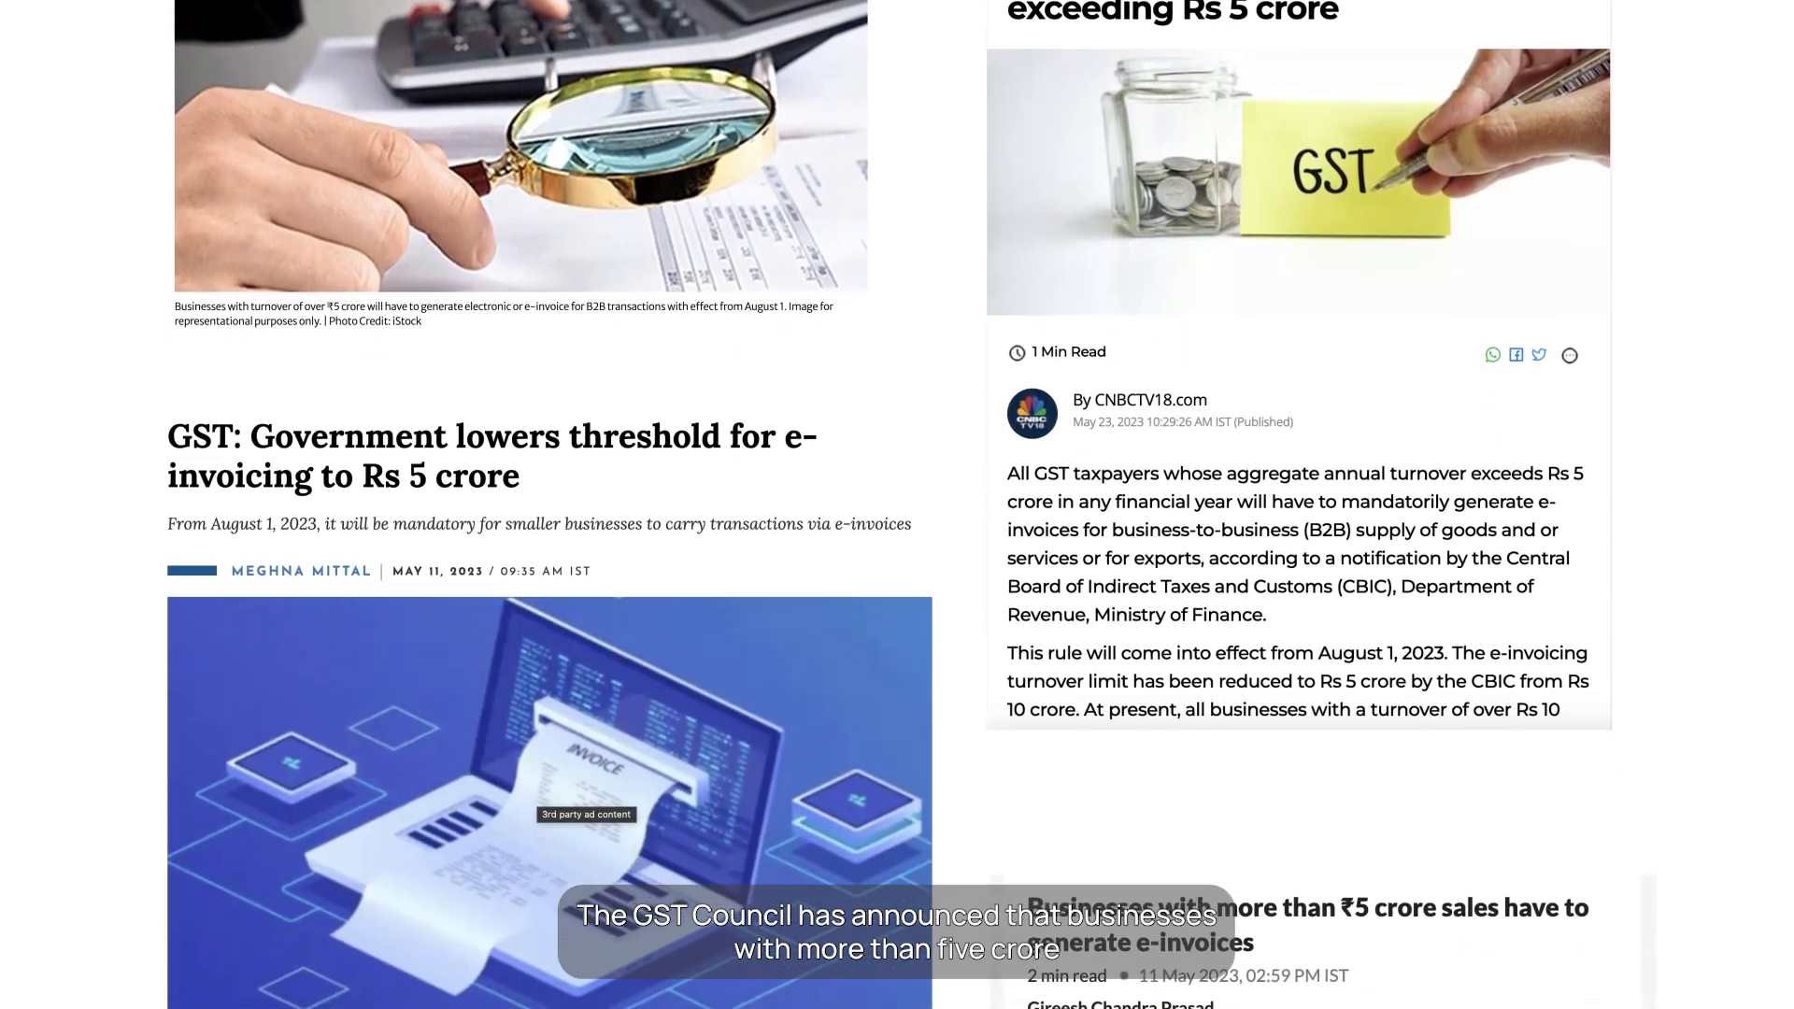
pyautogui.scroll(-3)
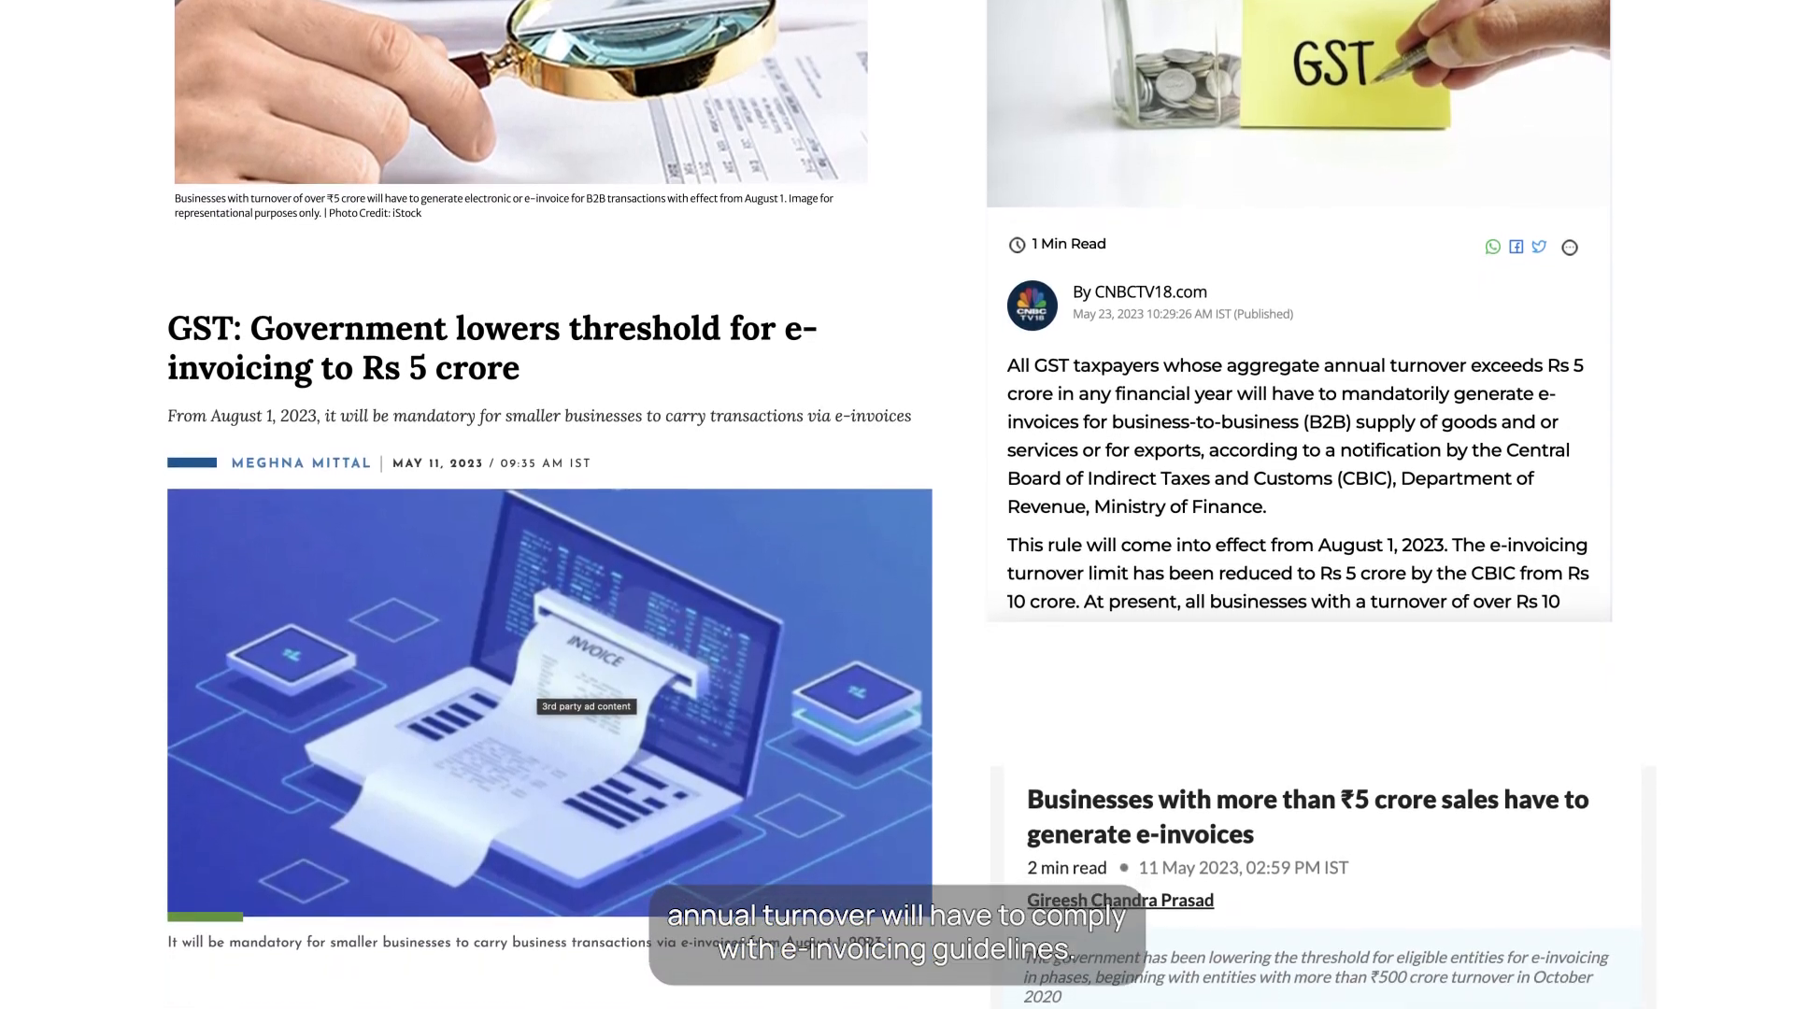
pyautogui.scroll(-3)
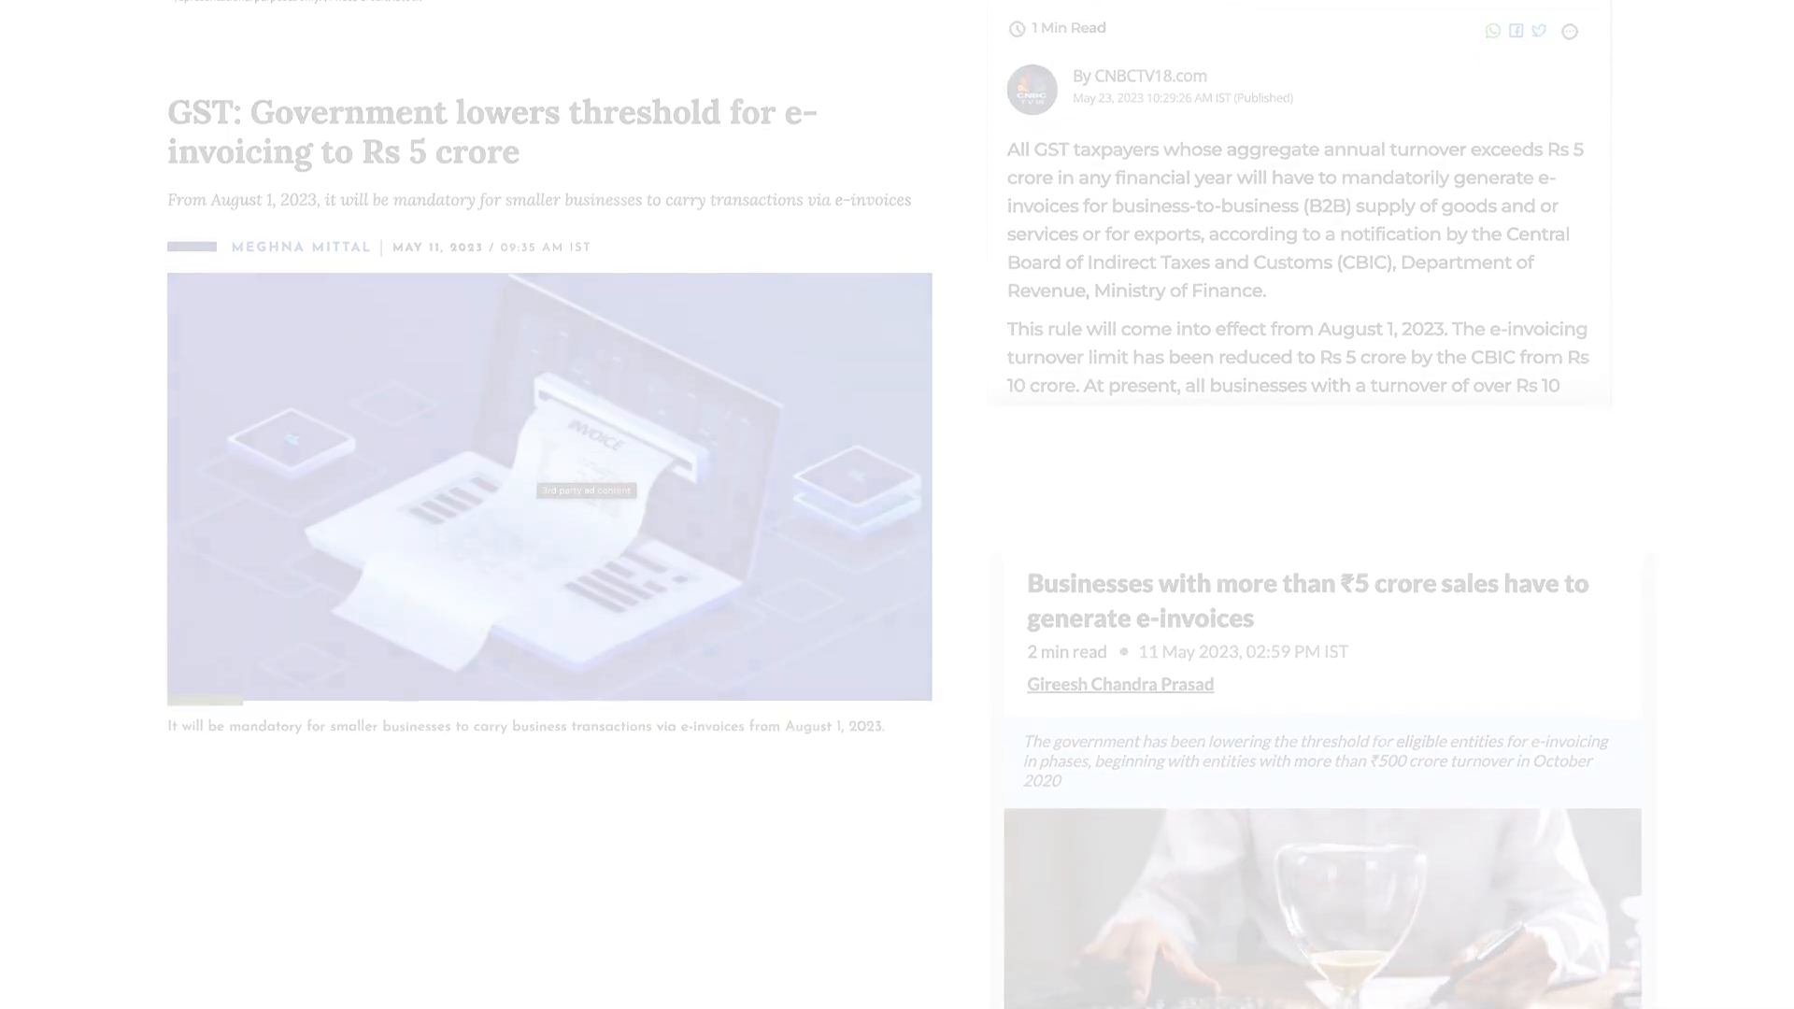
pyautogui.click(555, 17)
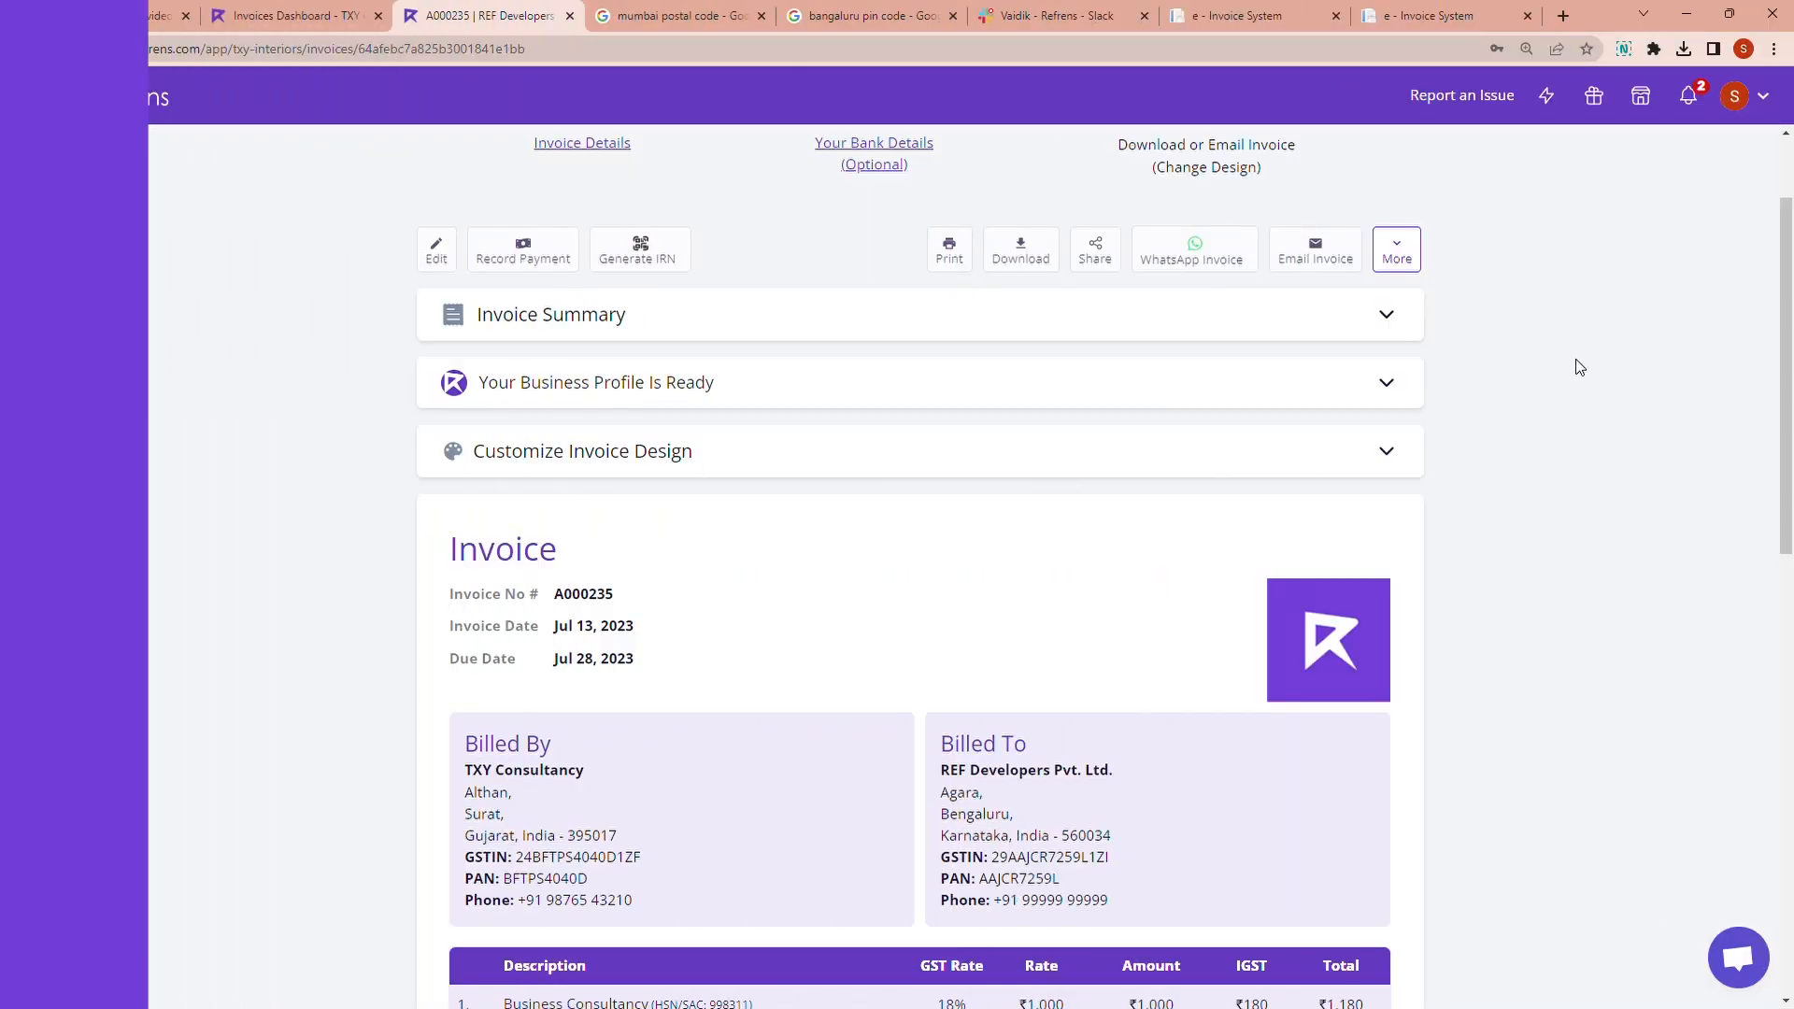
pyautogui.click(36, 95)
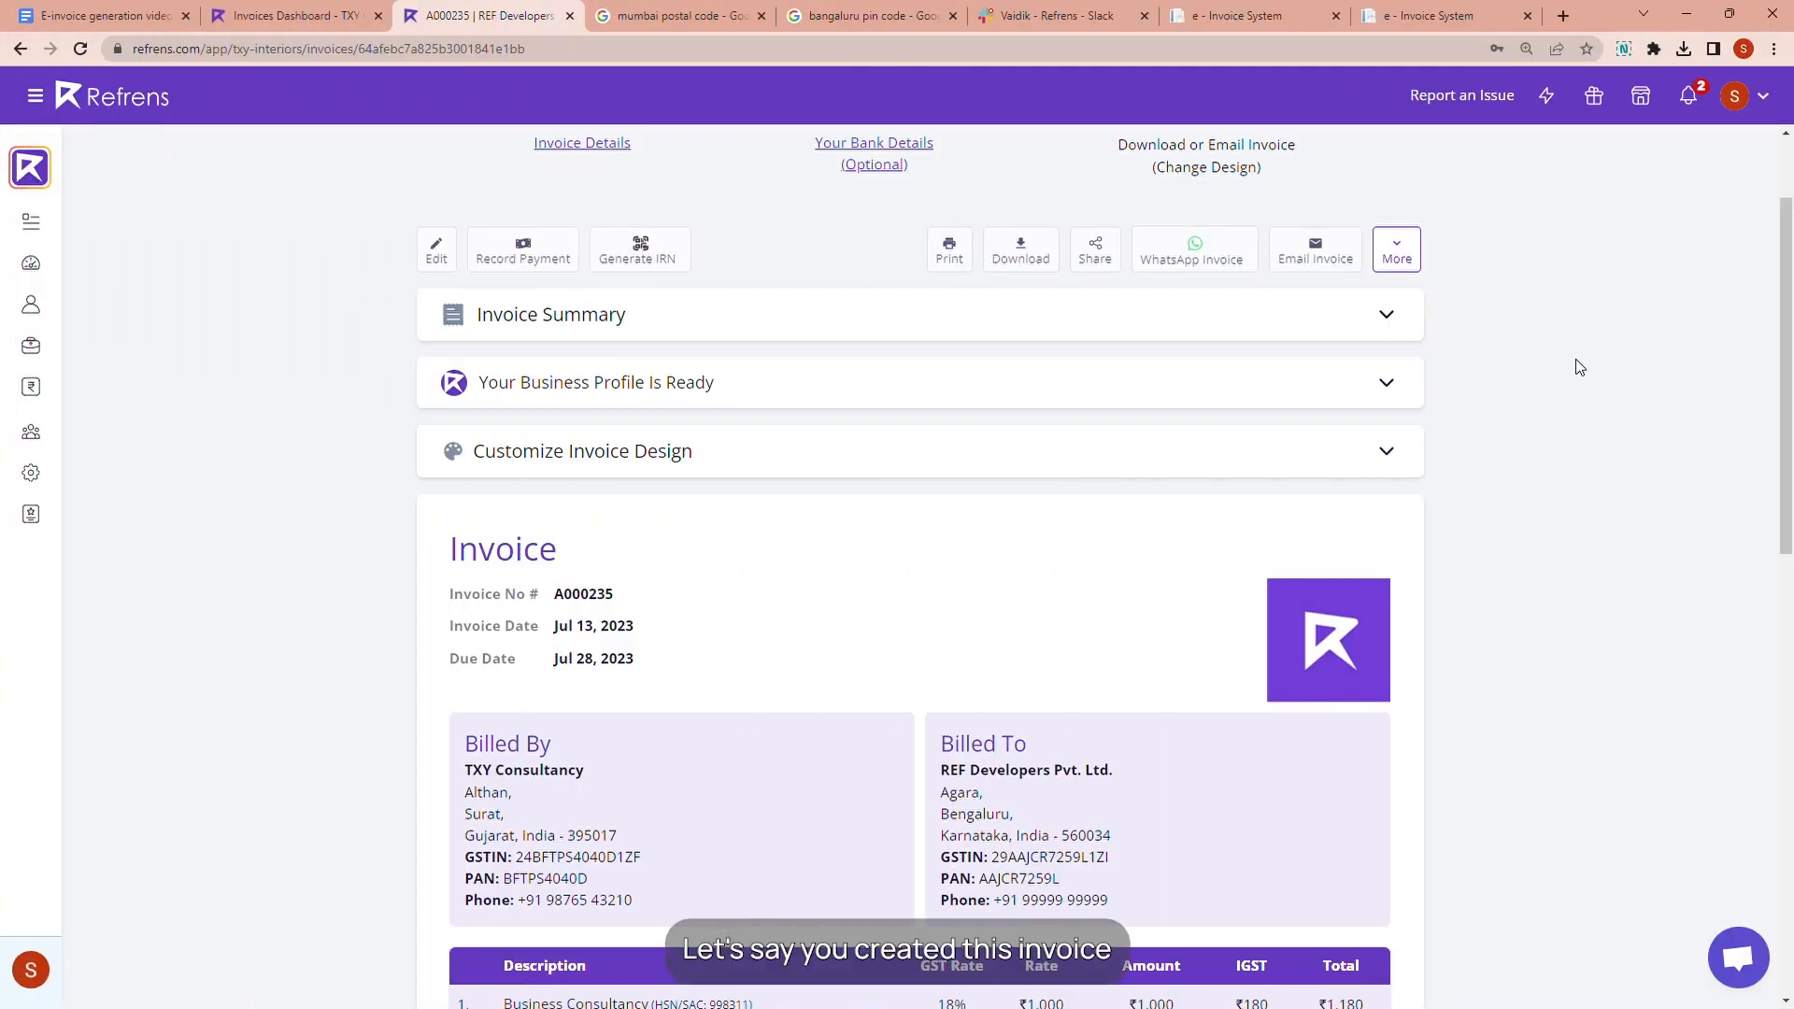
pyautogui.moveTo(1705, 477)
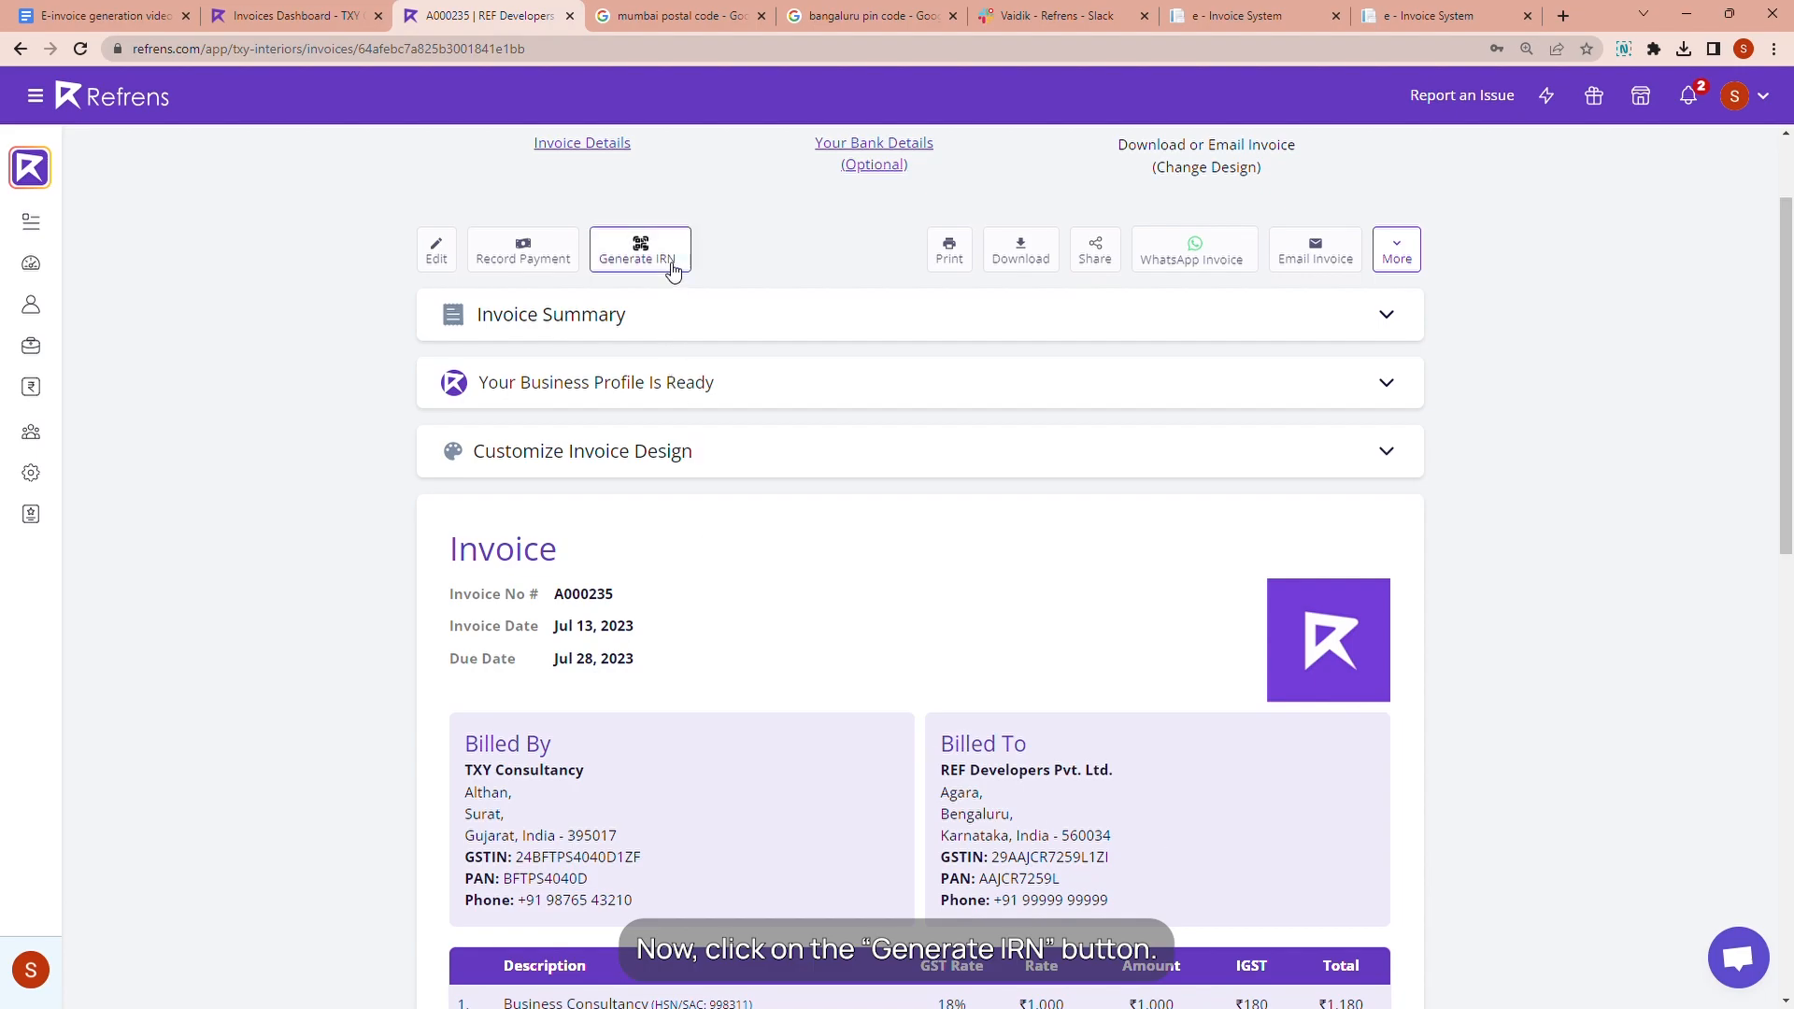
# Start IRN generation and save the GSP username and password across all devices.
pyautogui.click(639, 249)
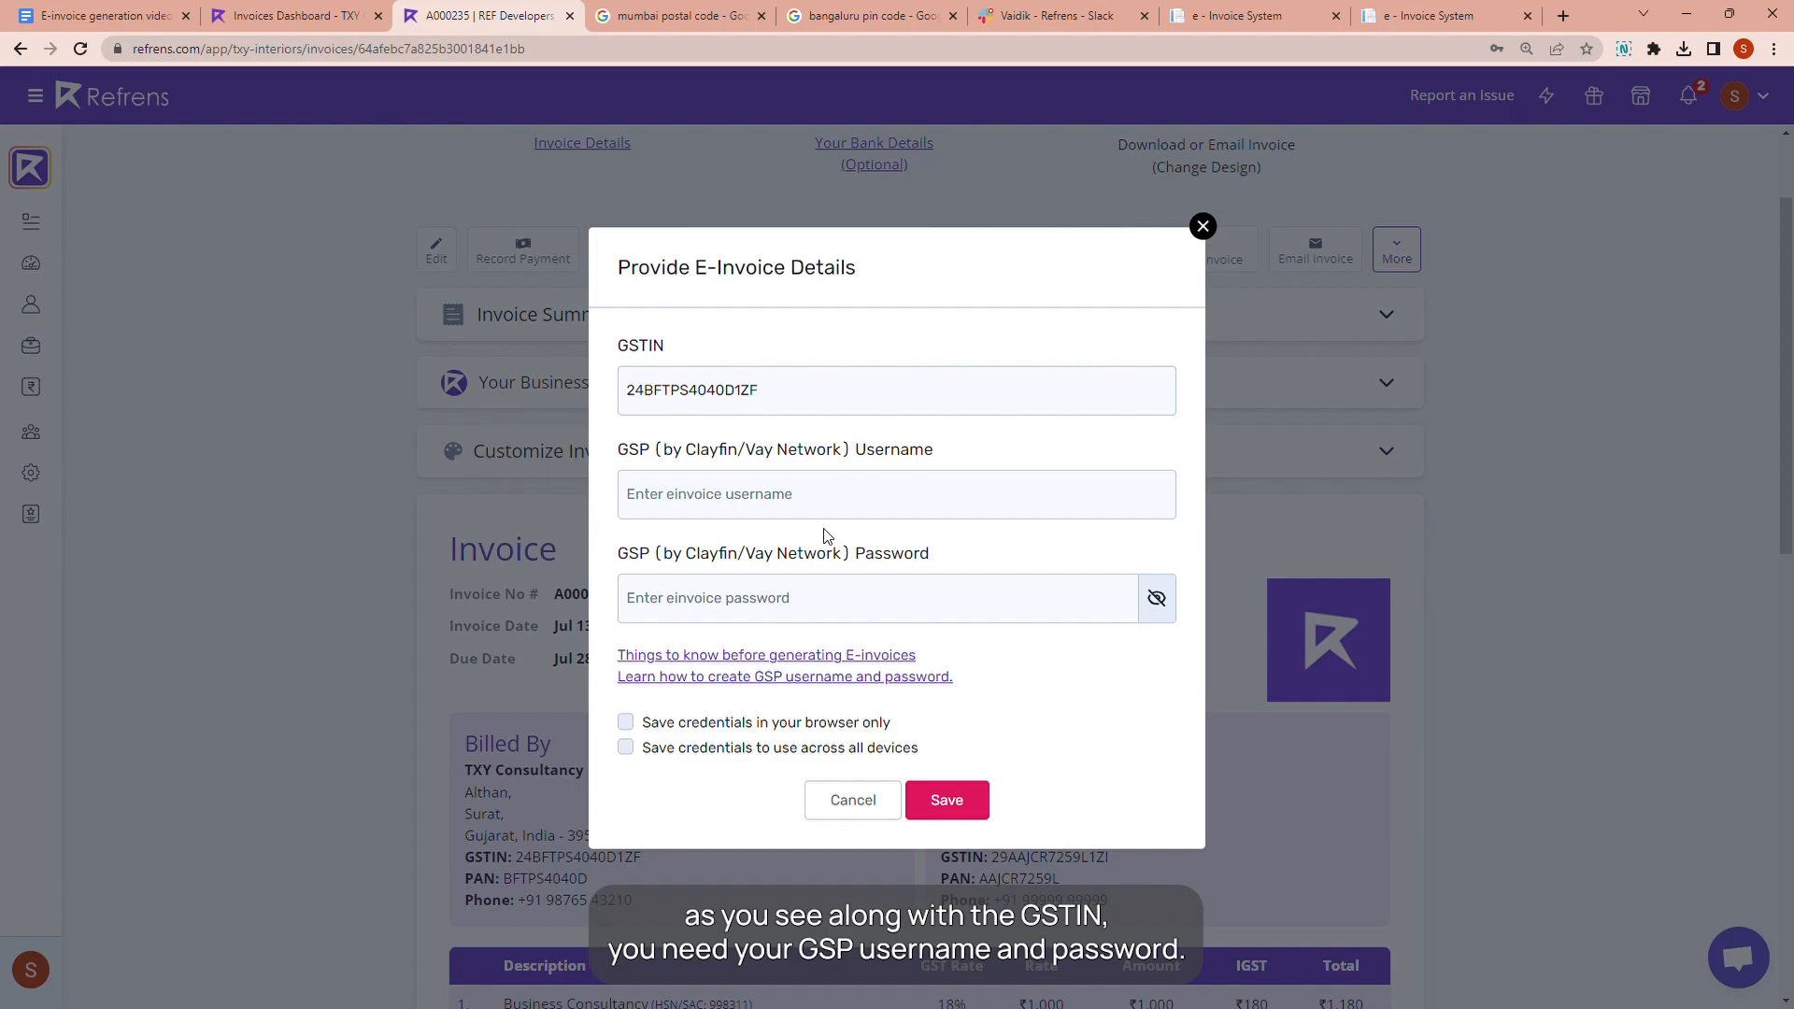
pyautogui.moveTo(1000, 7)
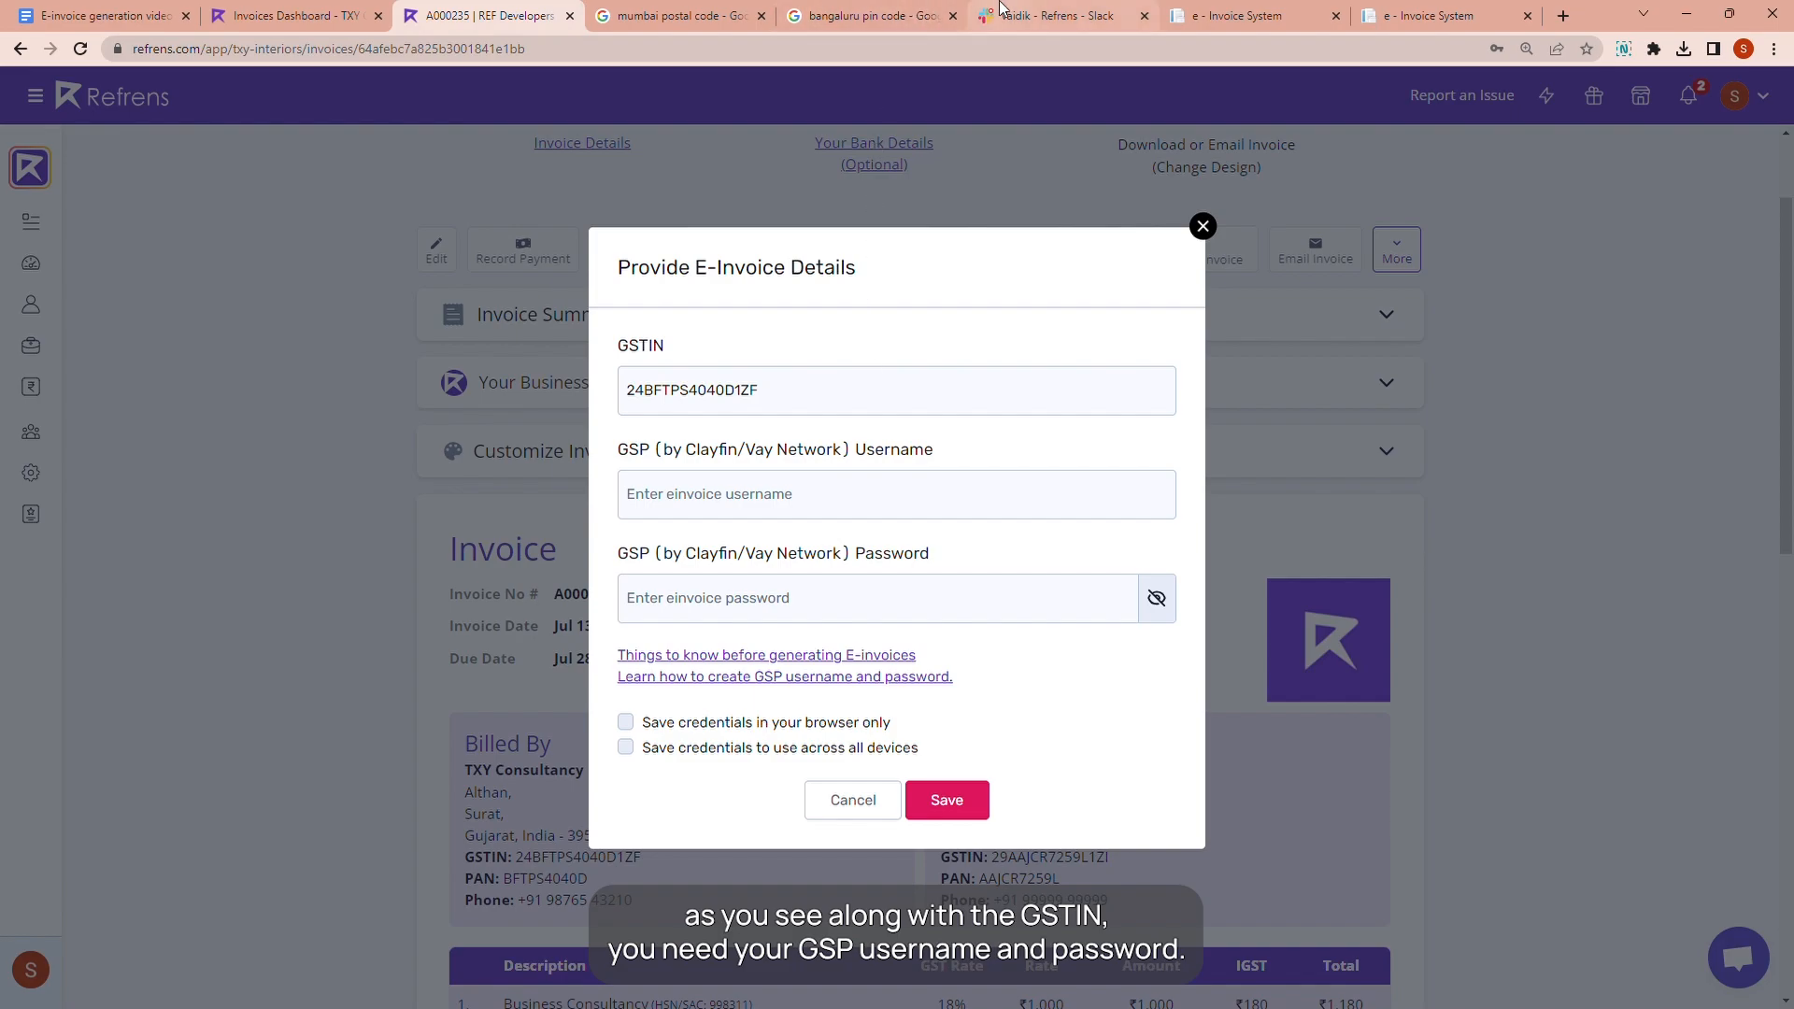
pyautogui.click(895, 494)
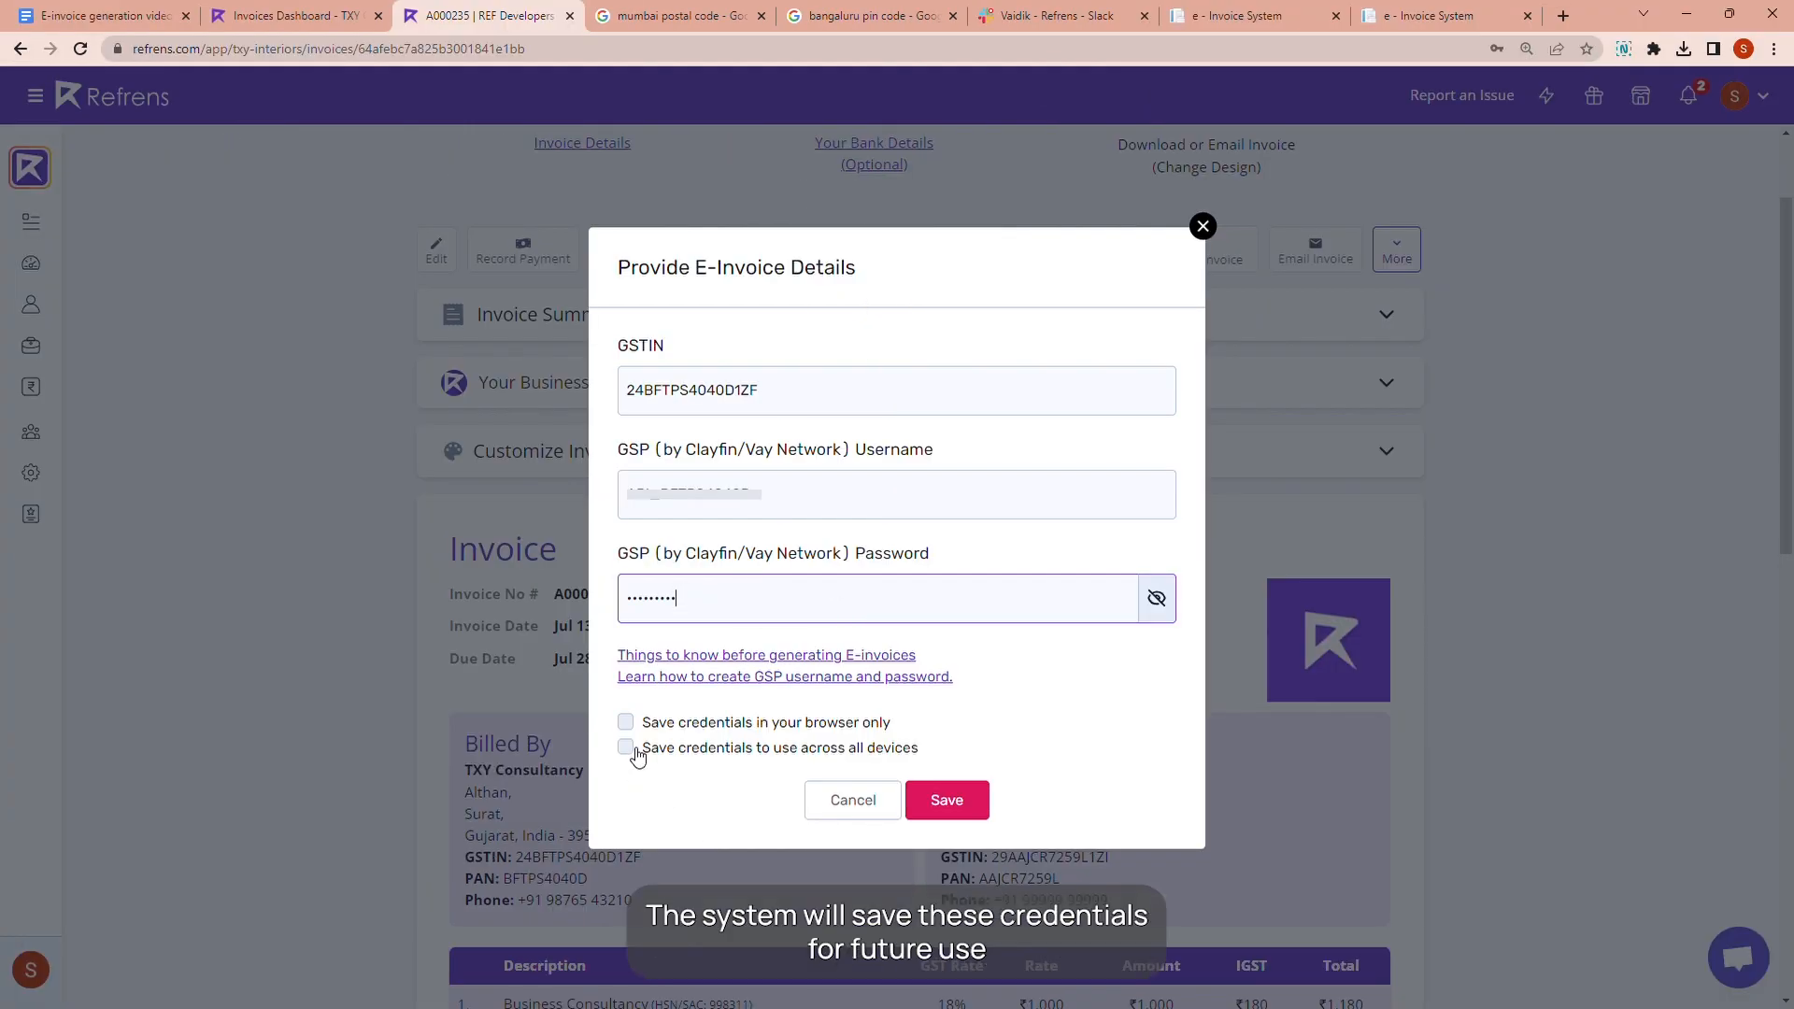
pyautogui.click(626, 747)
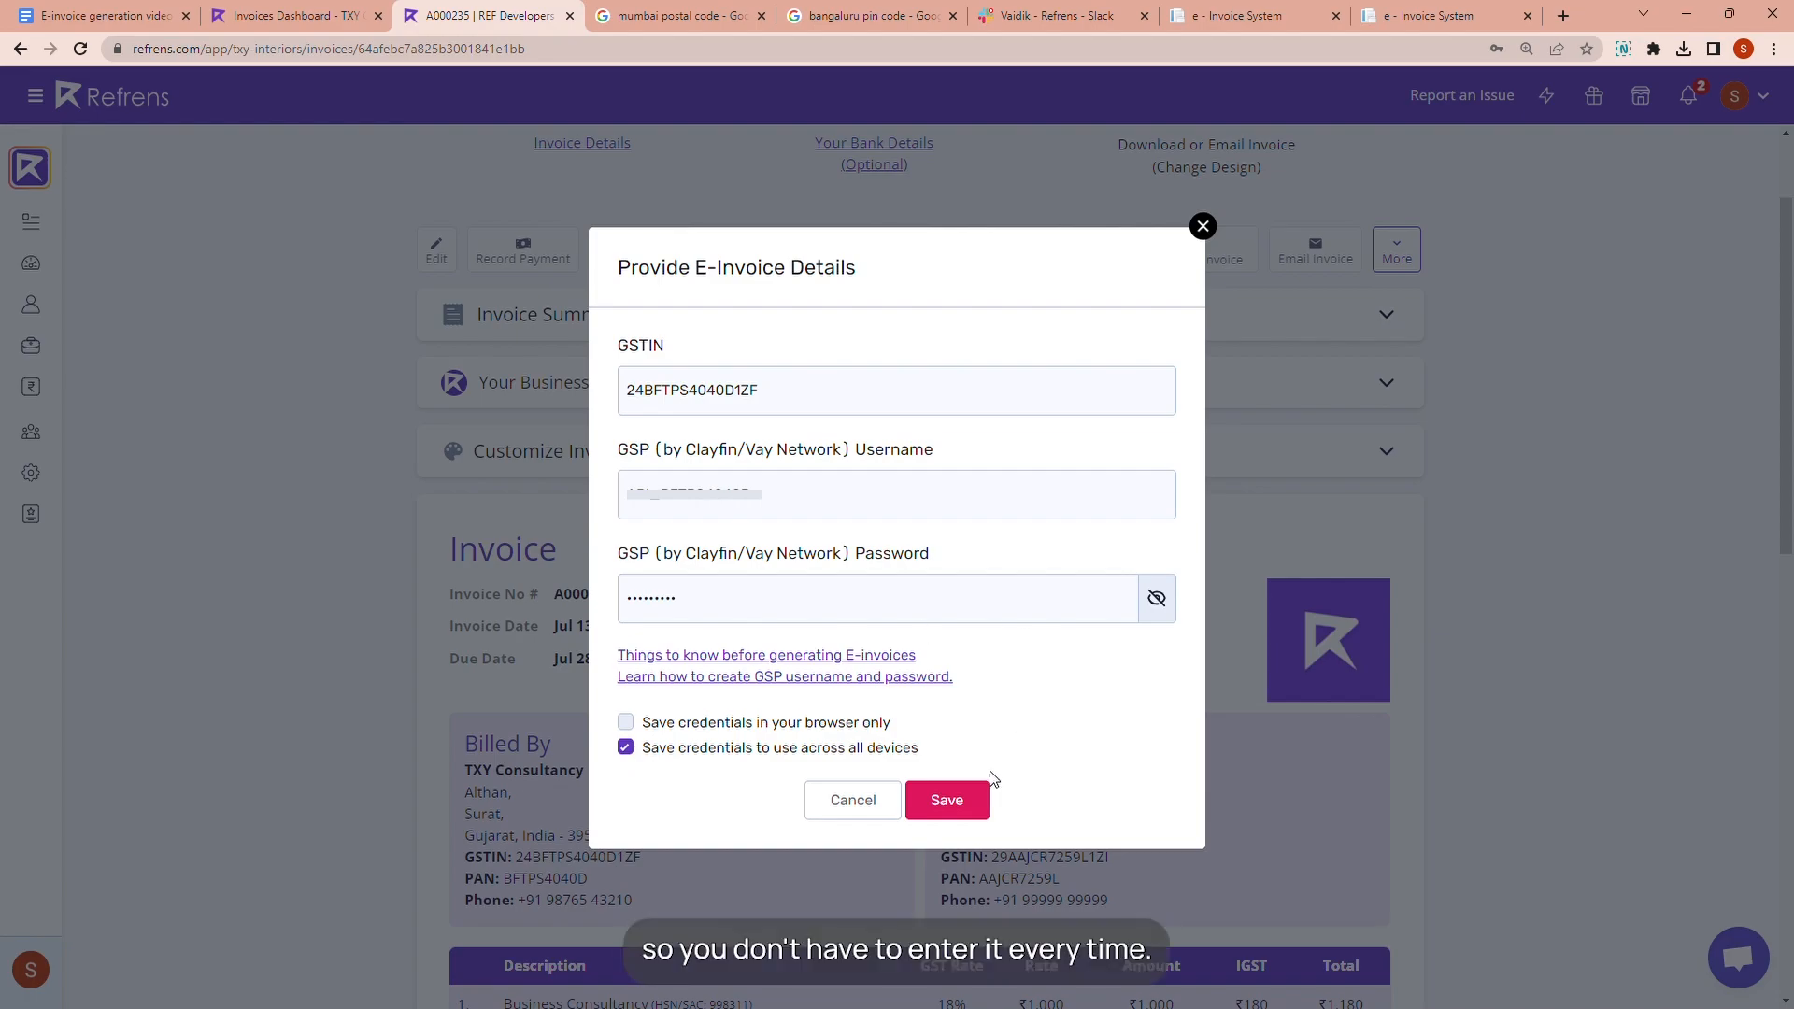
pyautogui.click(945, 798)
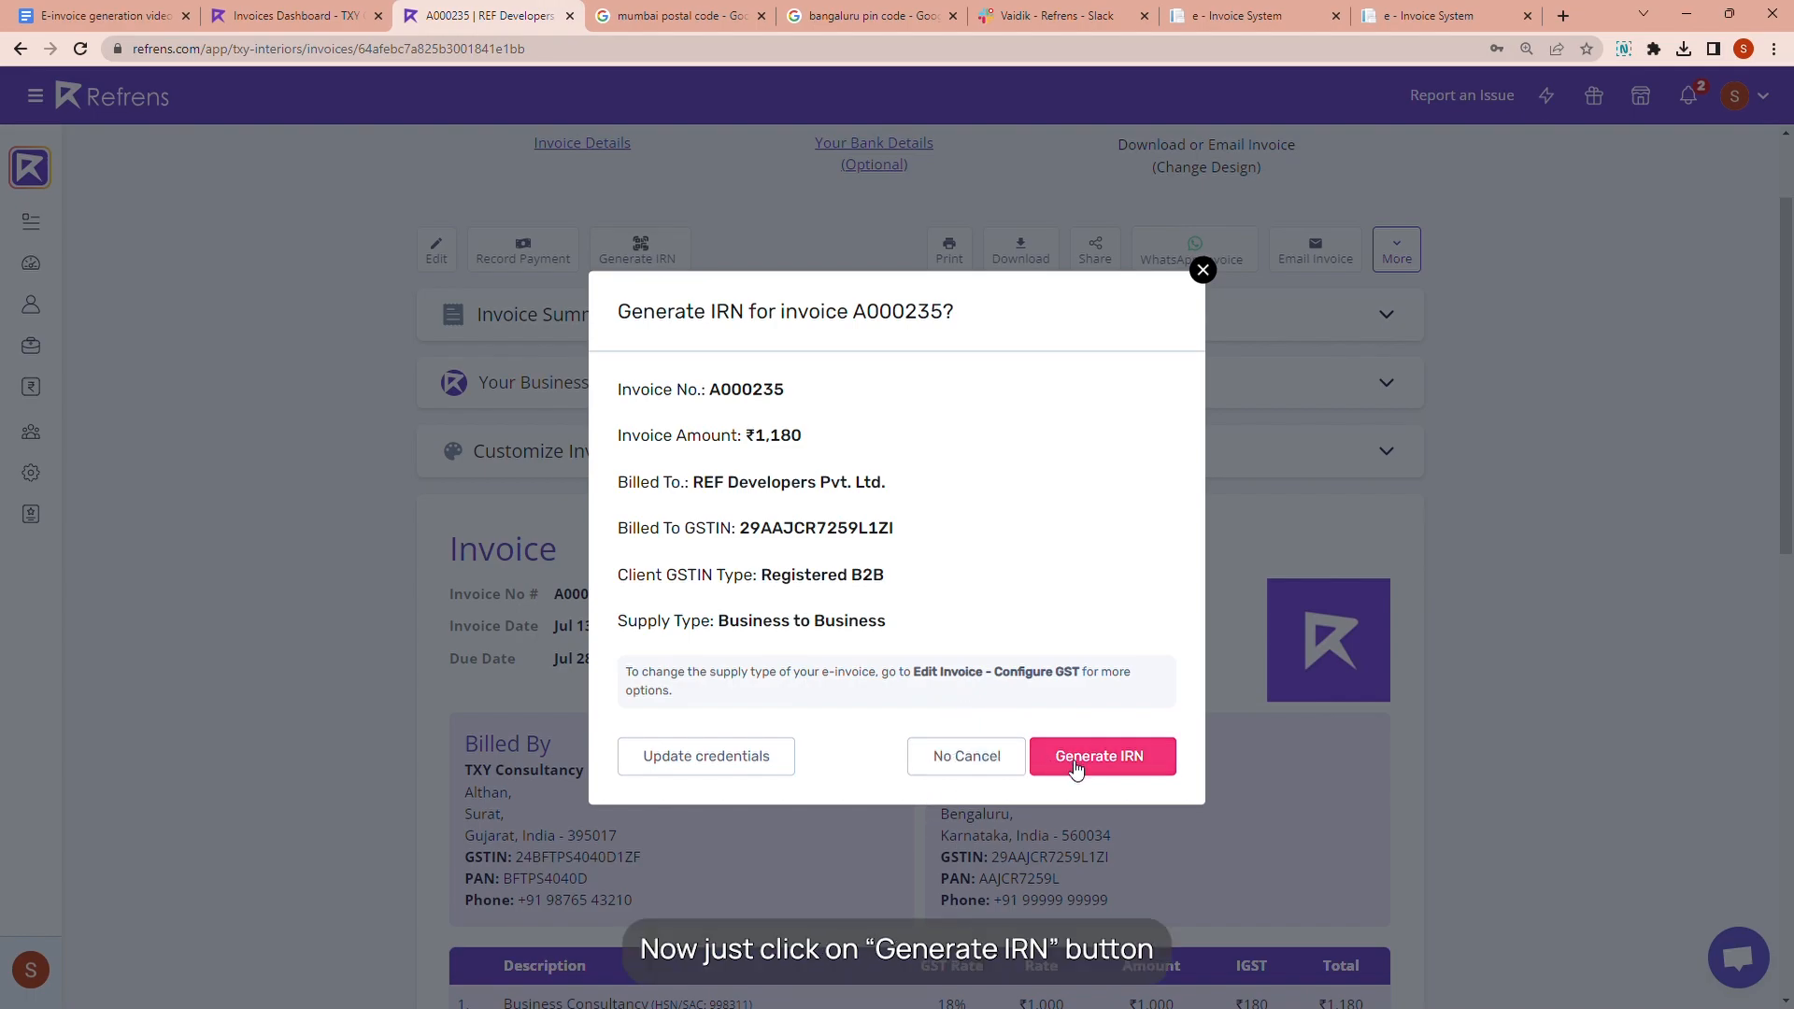
# Confirm IRN generation so invoice A000235 shows its IRN and QR code.
pyautogui.click(1099, 756)
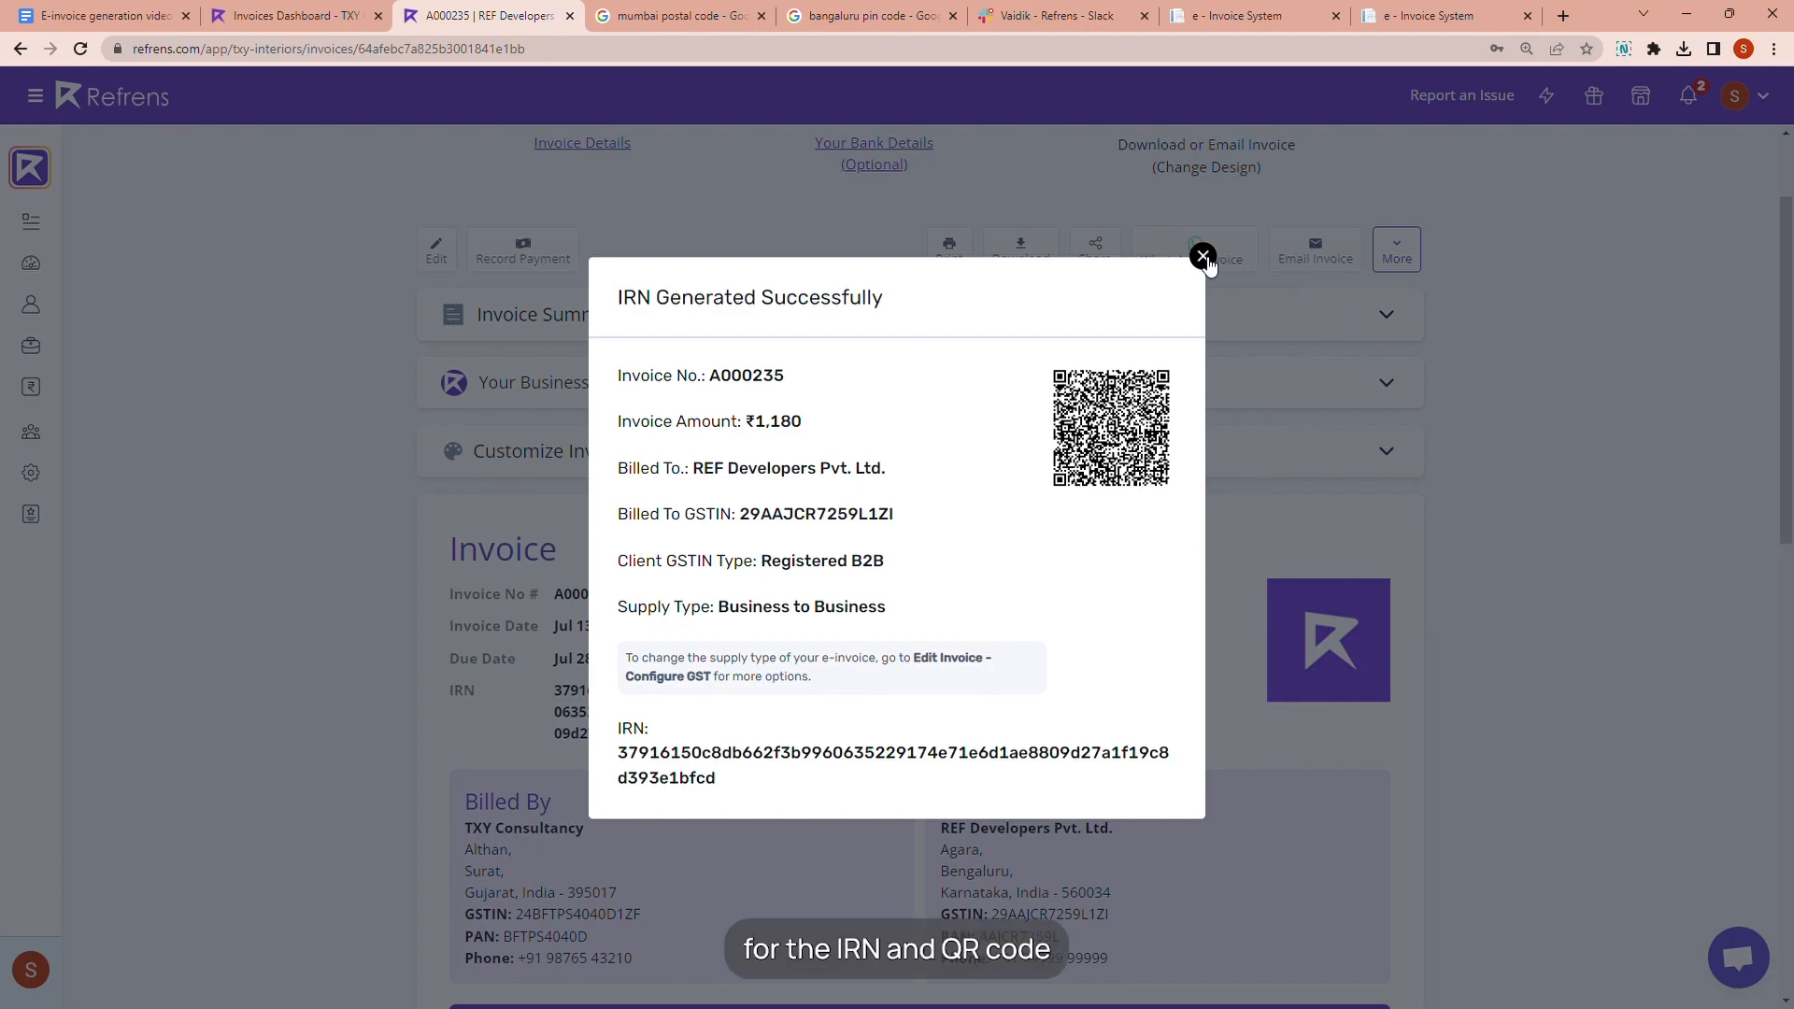
pyautogui.click(1201, 254)
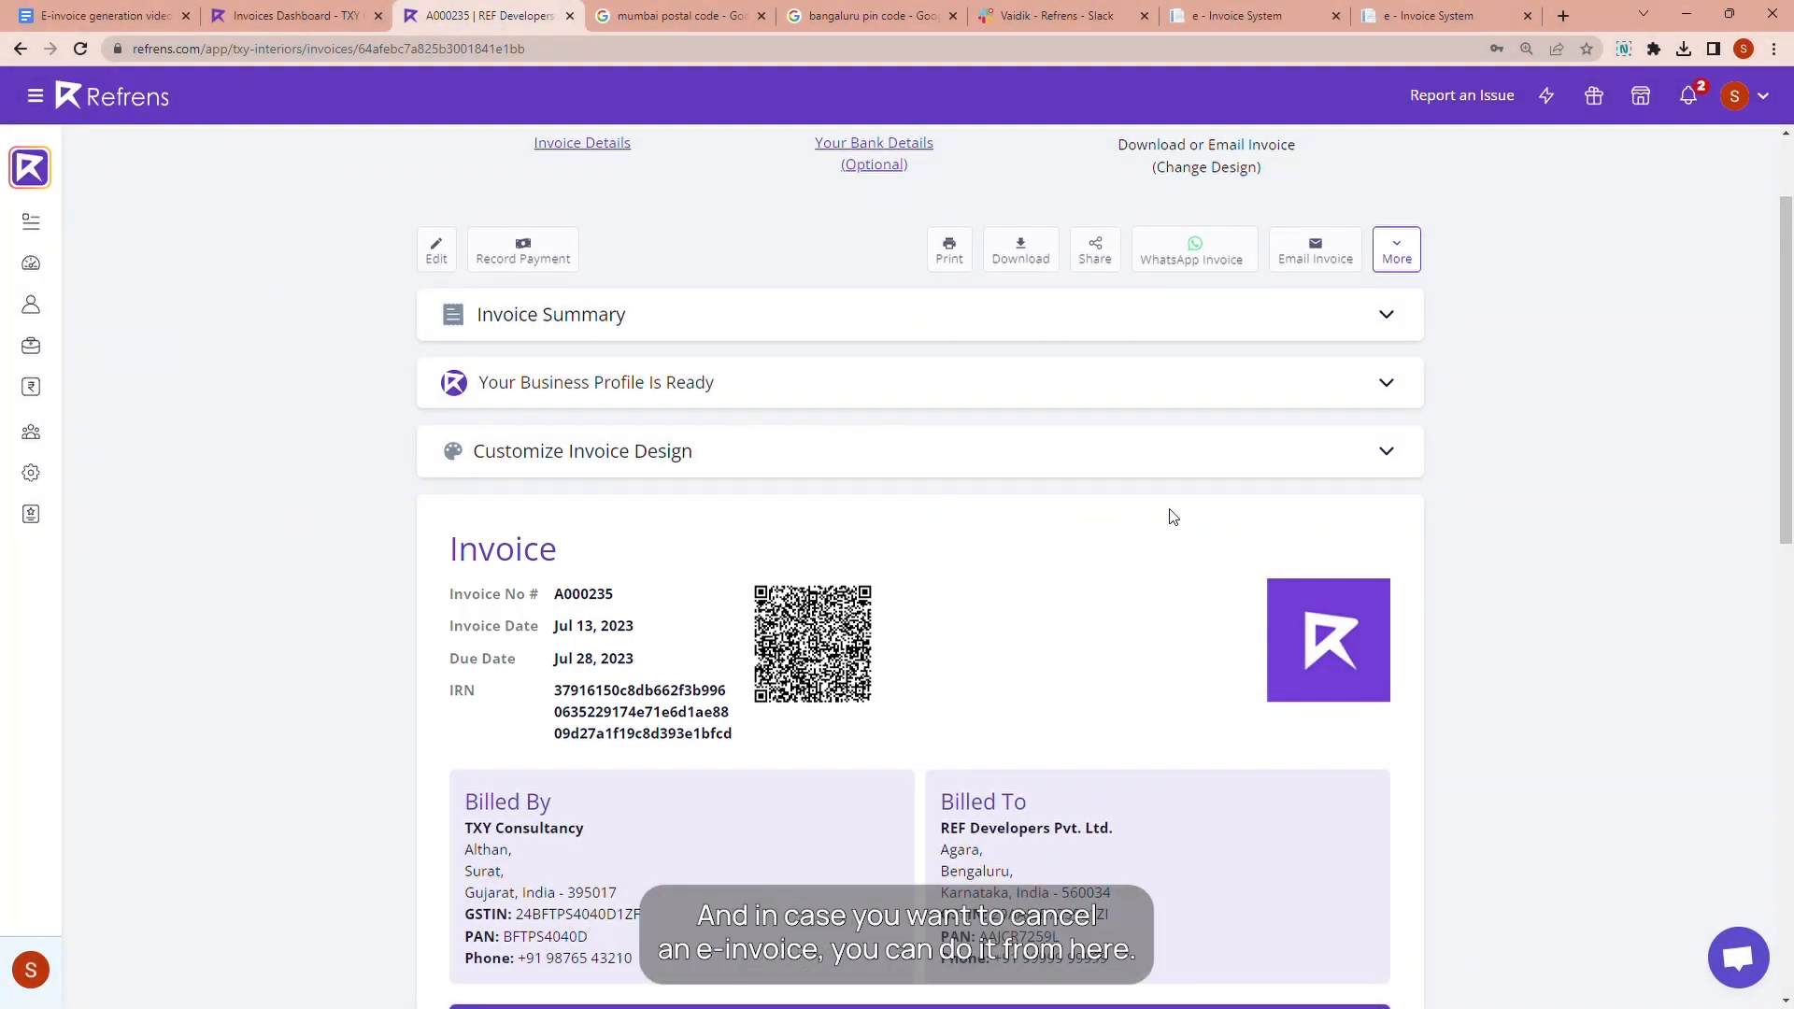
# Cancel the IRN via More actions with reason Duplicate and remark 'Testing'.
pyautogui.click(1399, 249)
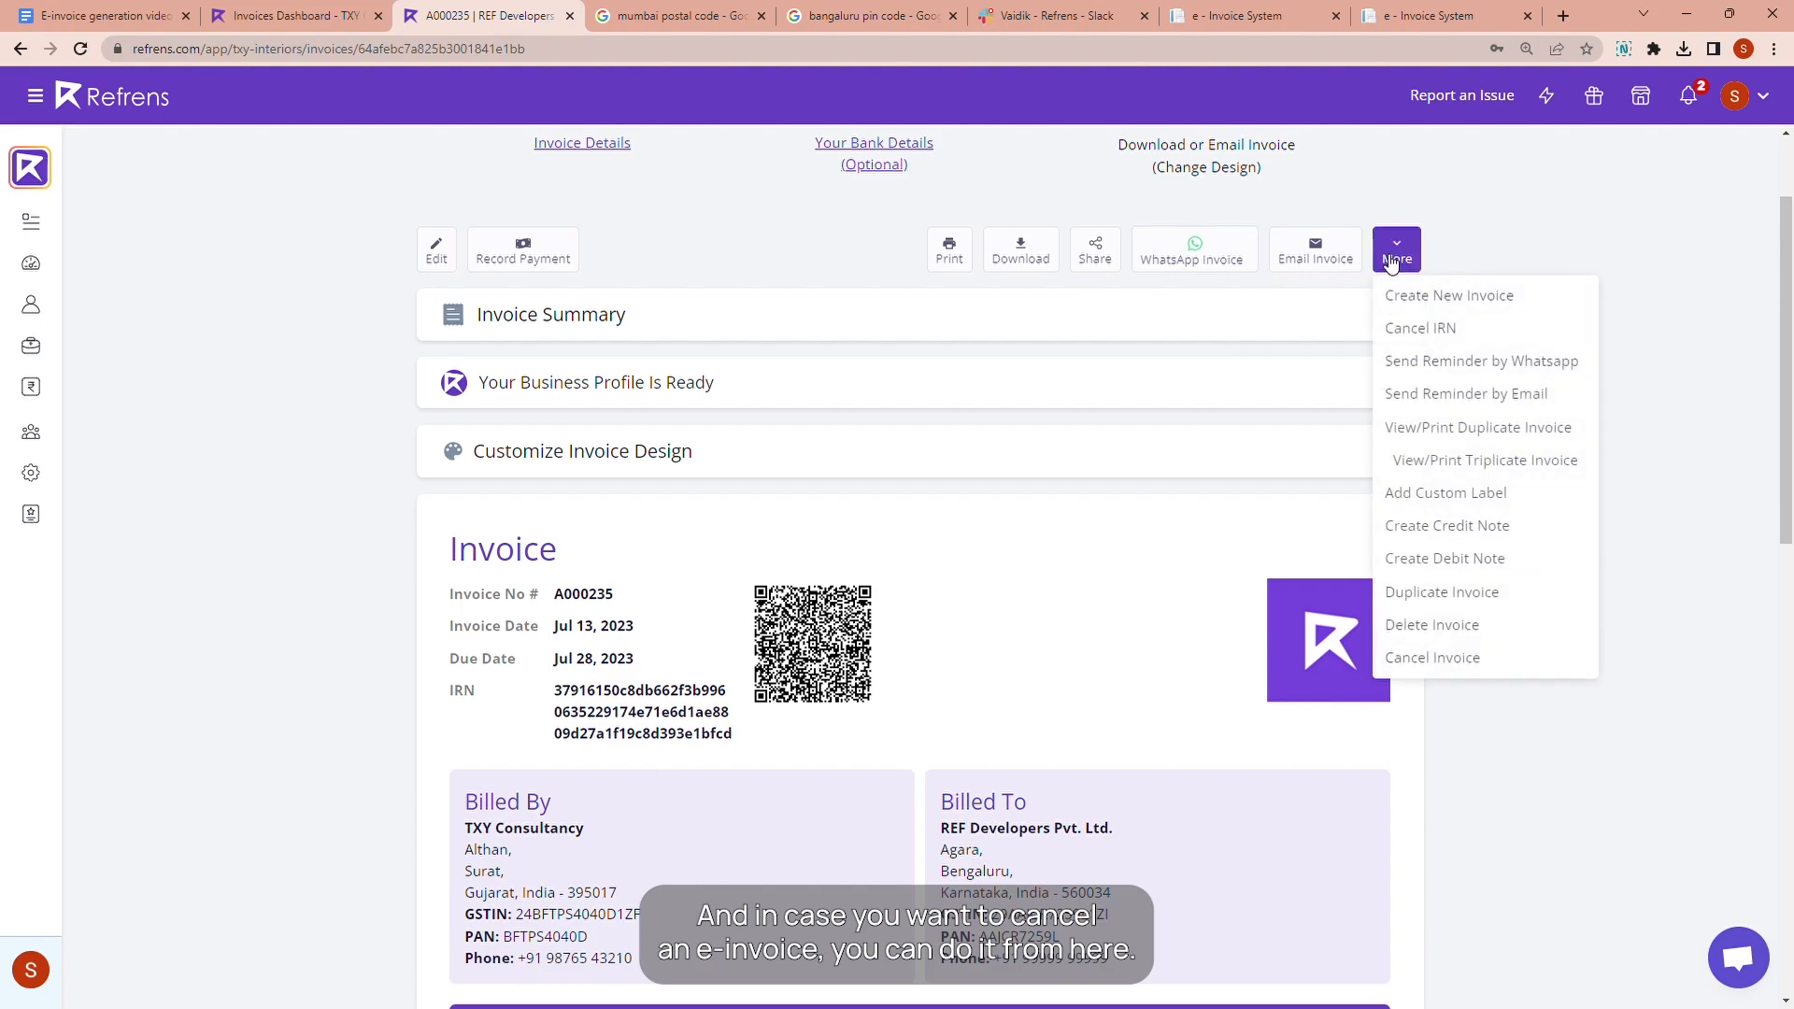
pyautogui.moveTo(1421, 329)
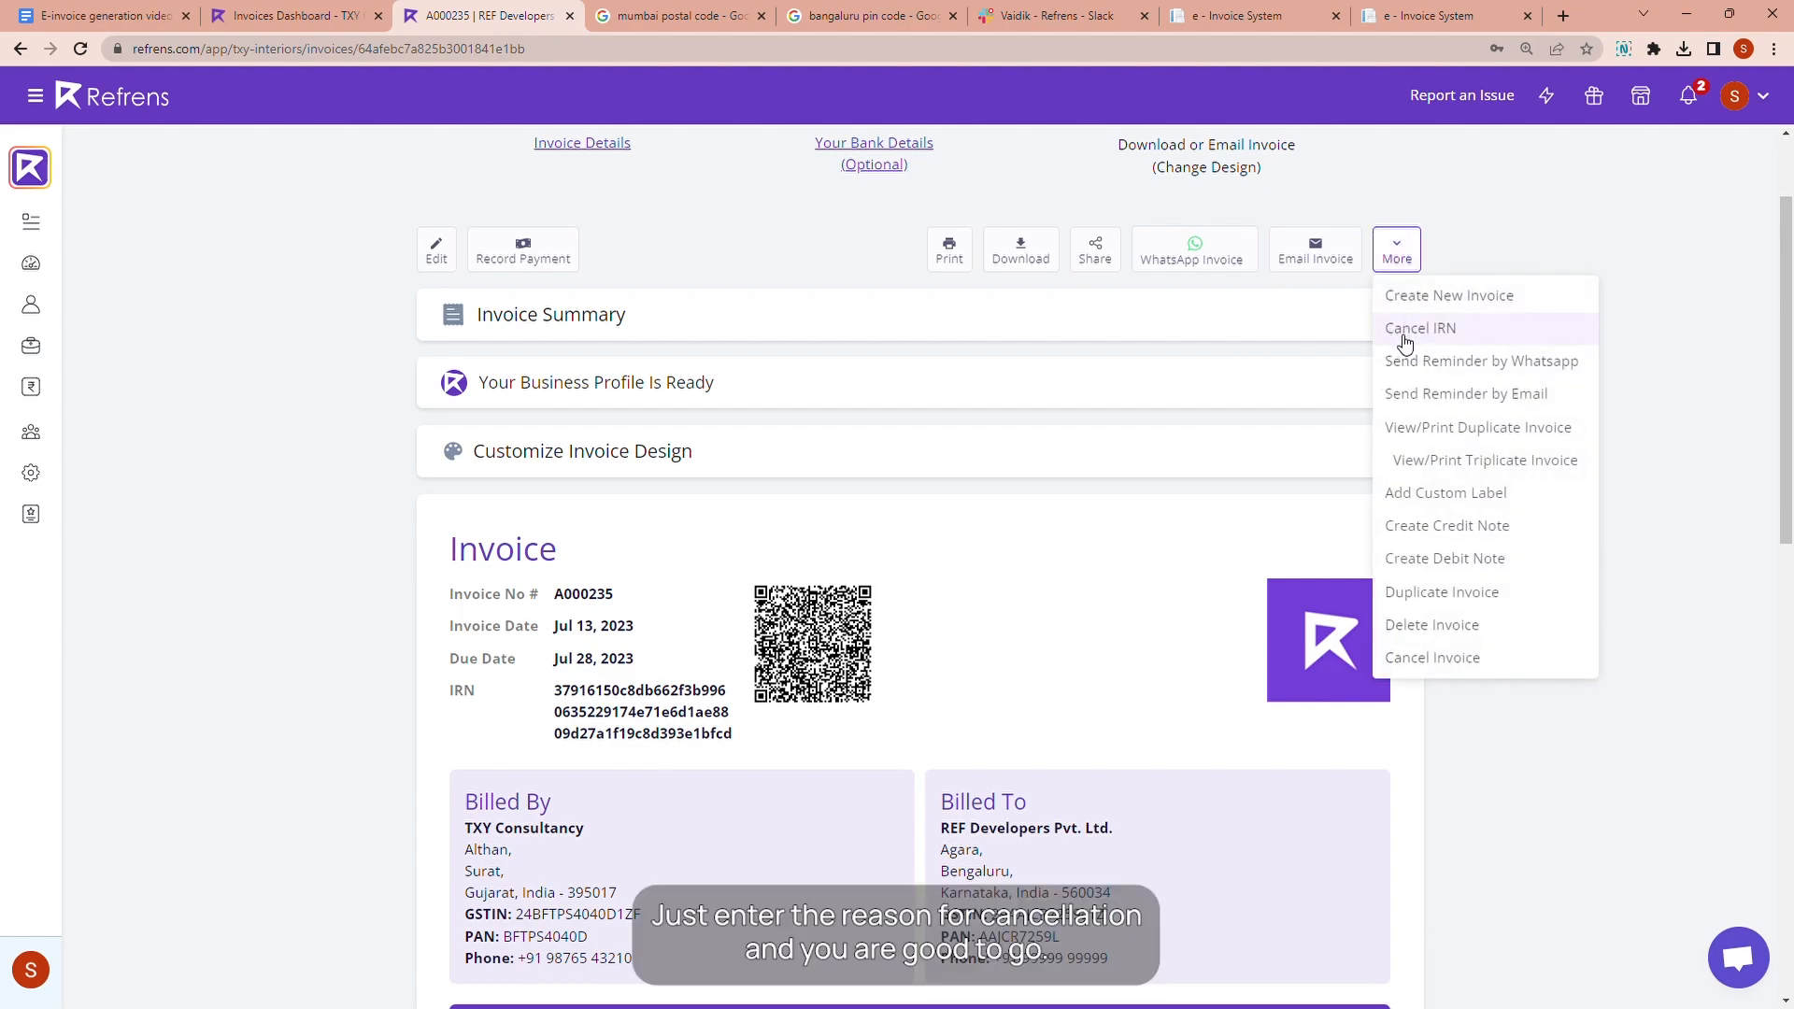
pyautogui.write('Testing')
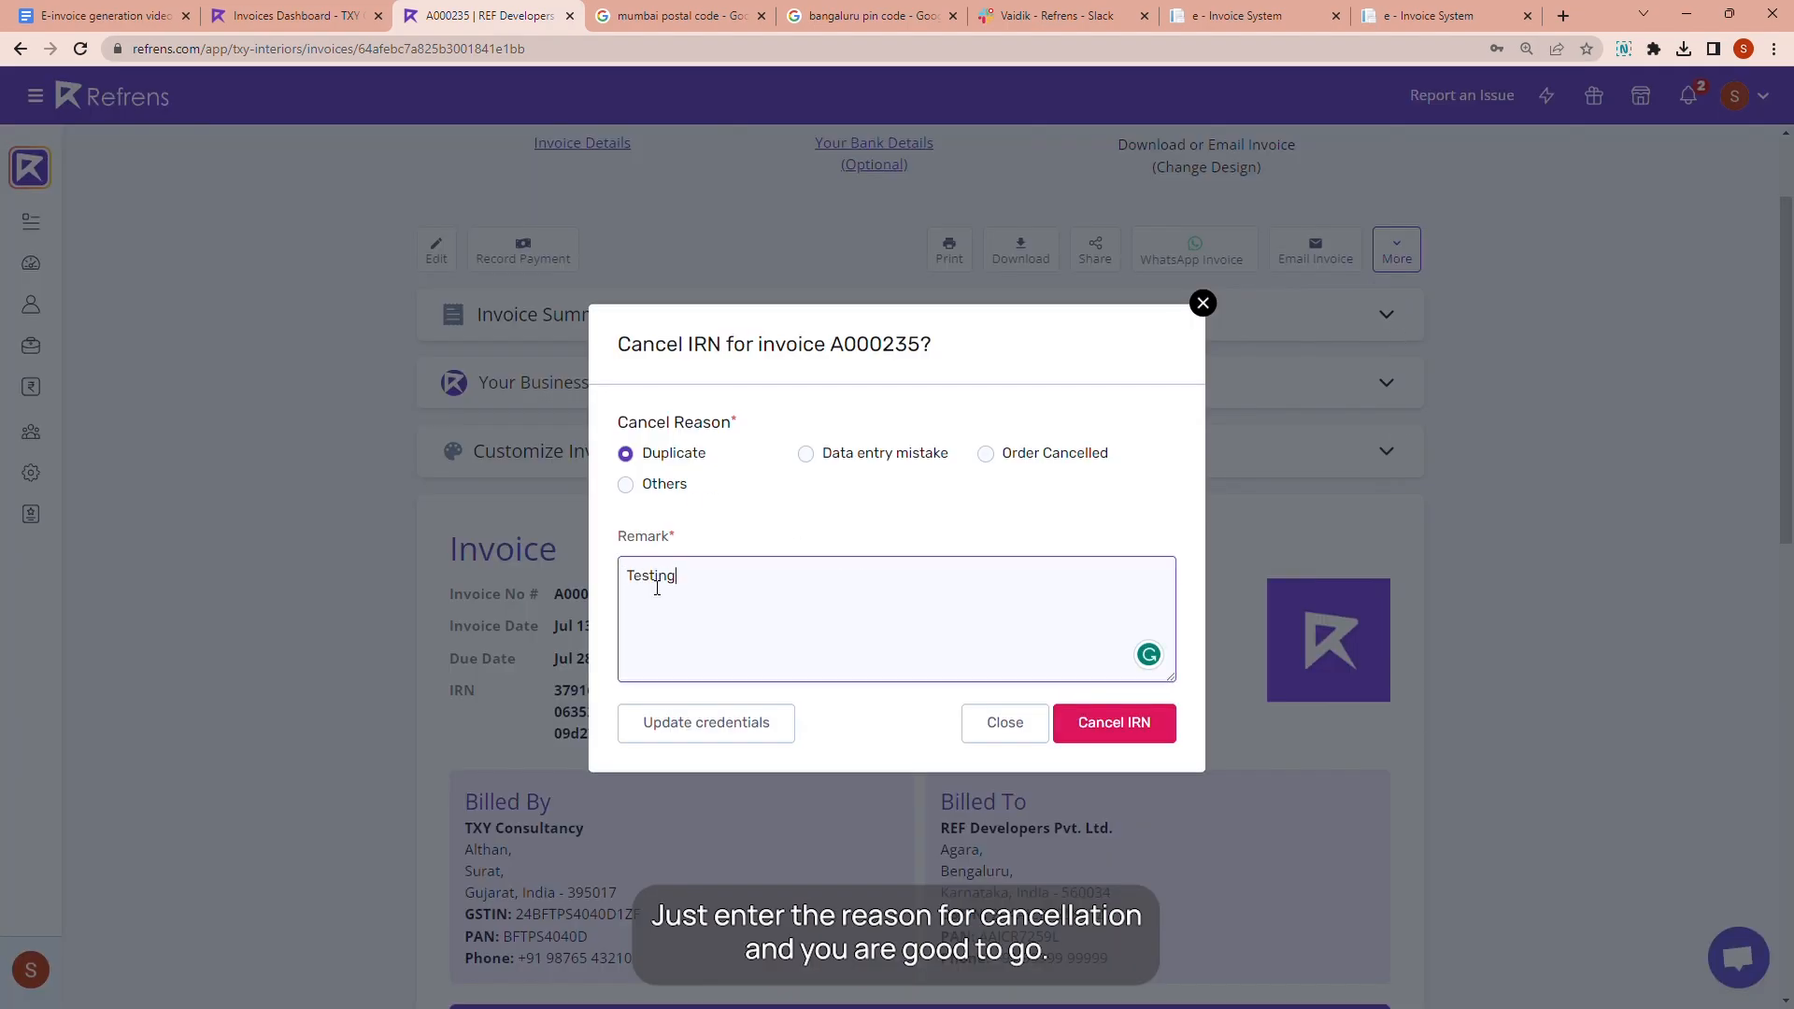
pyautogui.click(1112, 721)
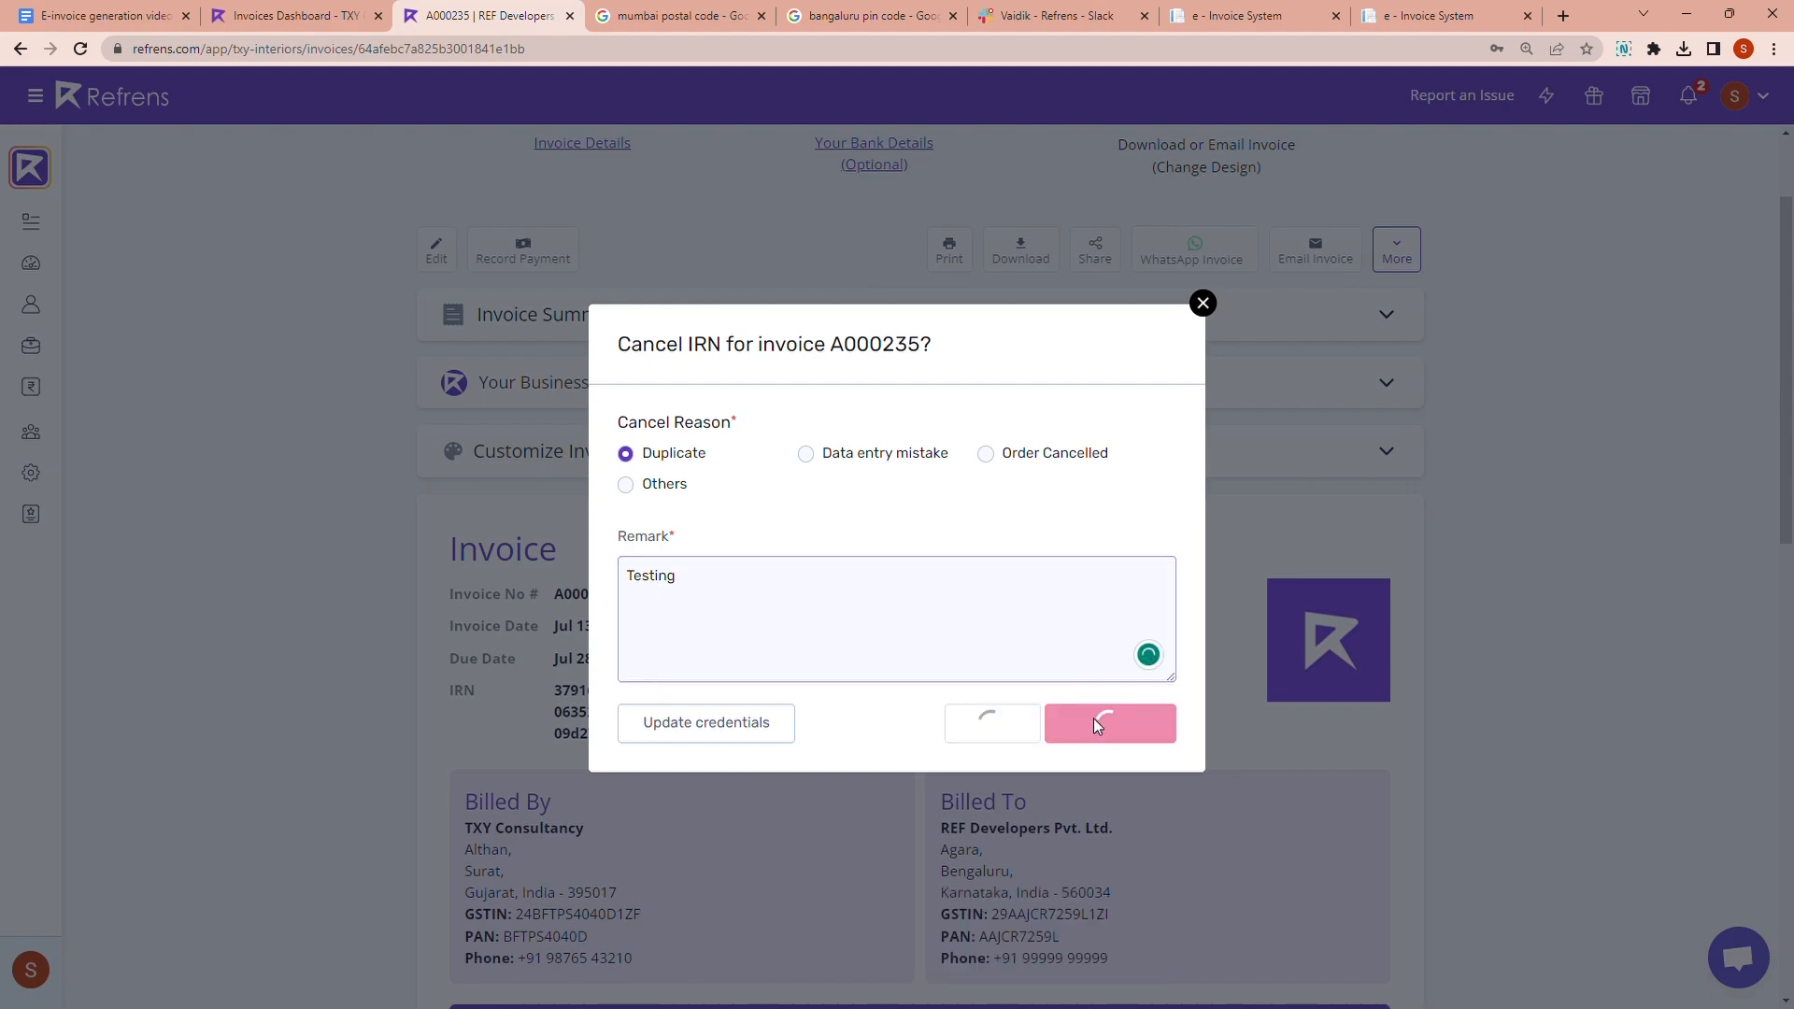
pyautogui.click(1108, 724)
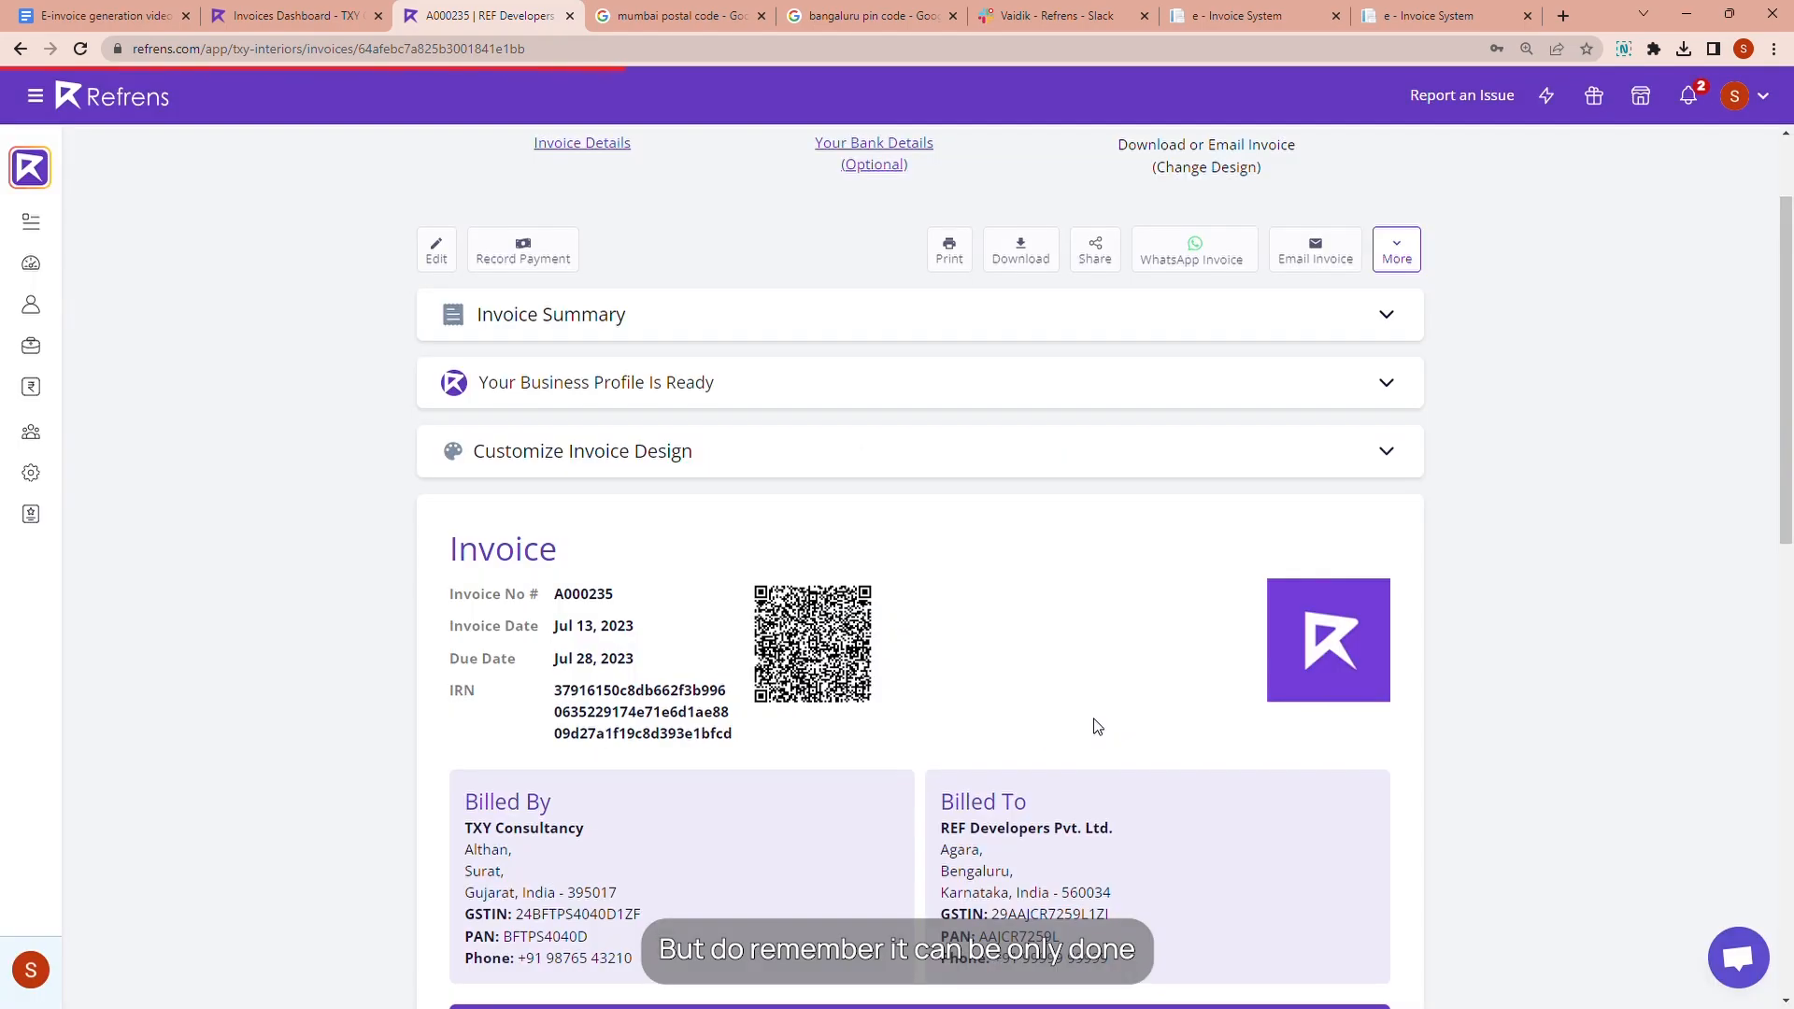